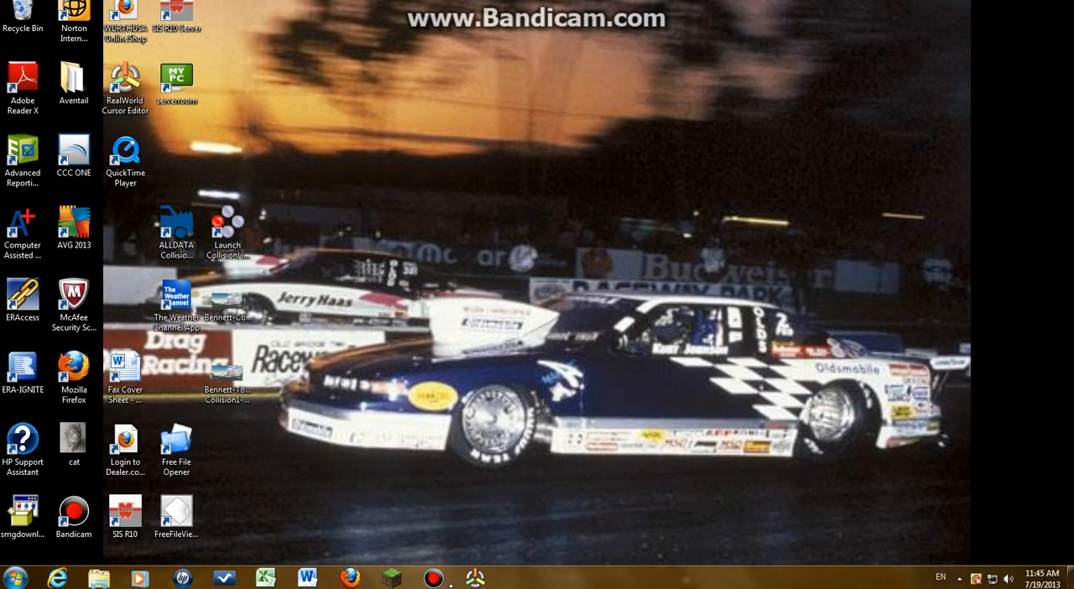
pyautogui.moveTo(278, 147)
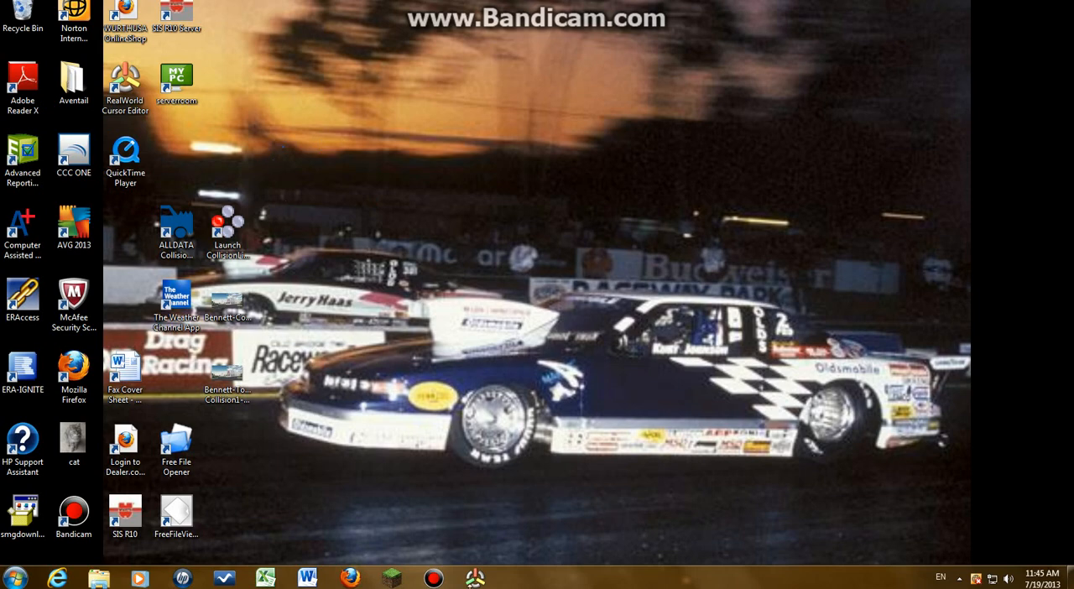
# Launch RealWorld Cursor Editor and pick a new 32-pixel, 32-bit mouse cursor from Create
pyautogui.doubleClick(122, 75)
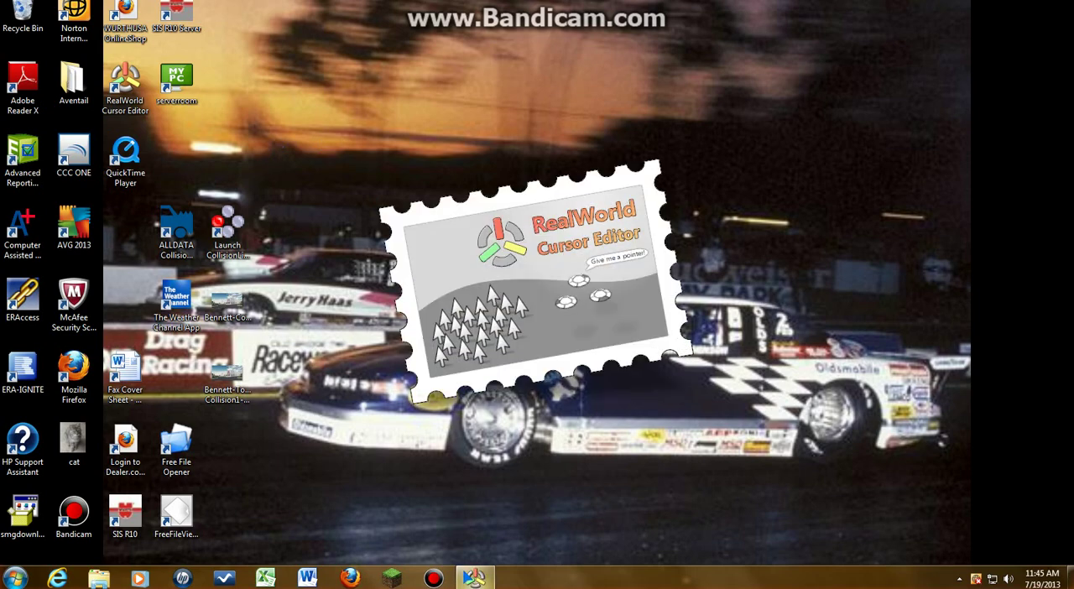
pyautogui.doubleClick(125, 79)
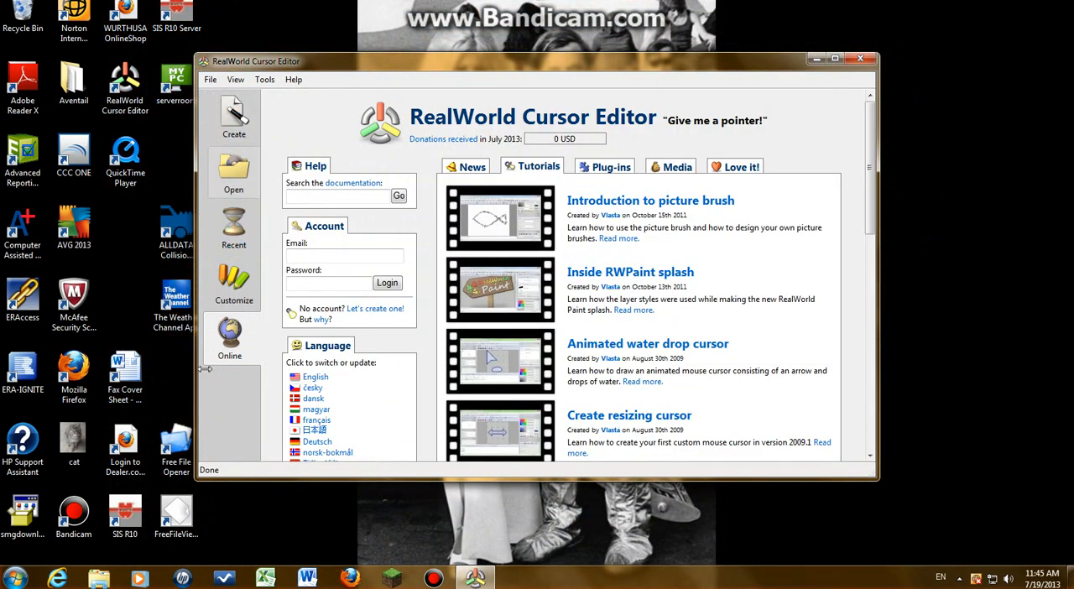
pyautogui.click(234, 117)
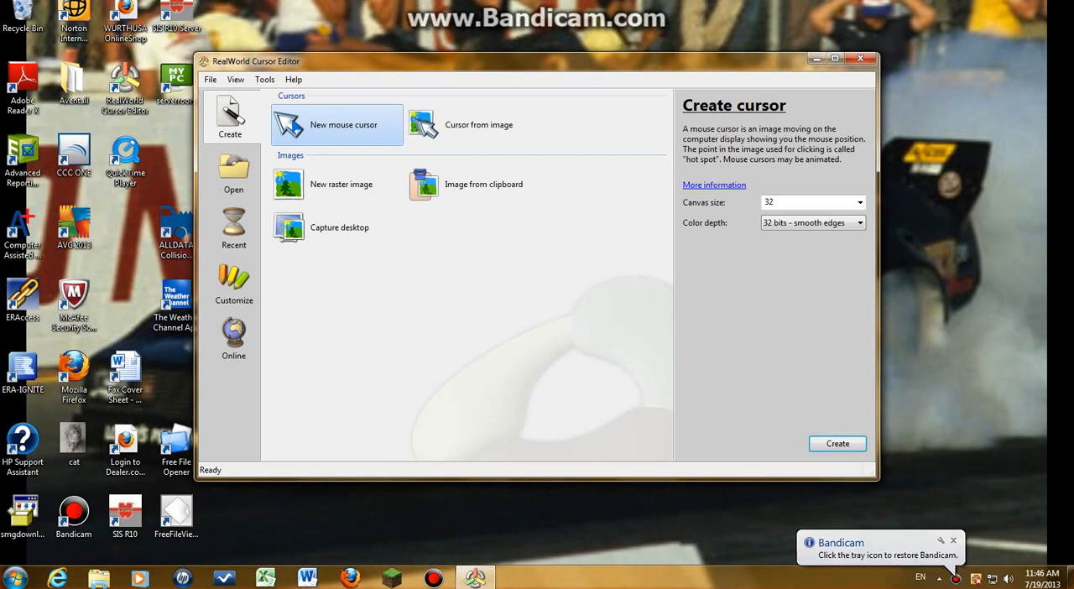
# Create a 32×32 cursor arrow with black outline, black fill and translucent light blue secondary fill
pyautogui.click(838, 443)
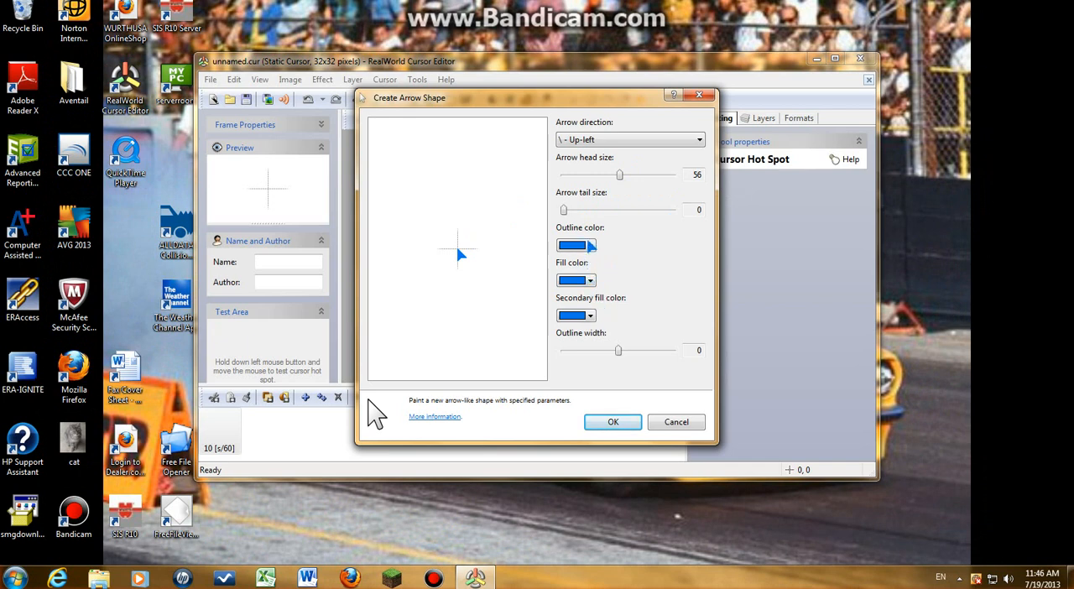
pyautogui.click(590, 245)
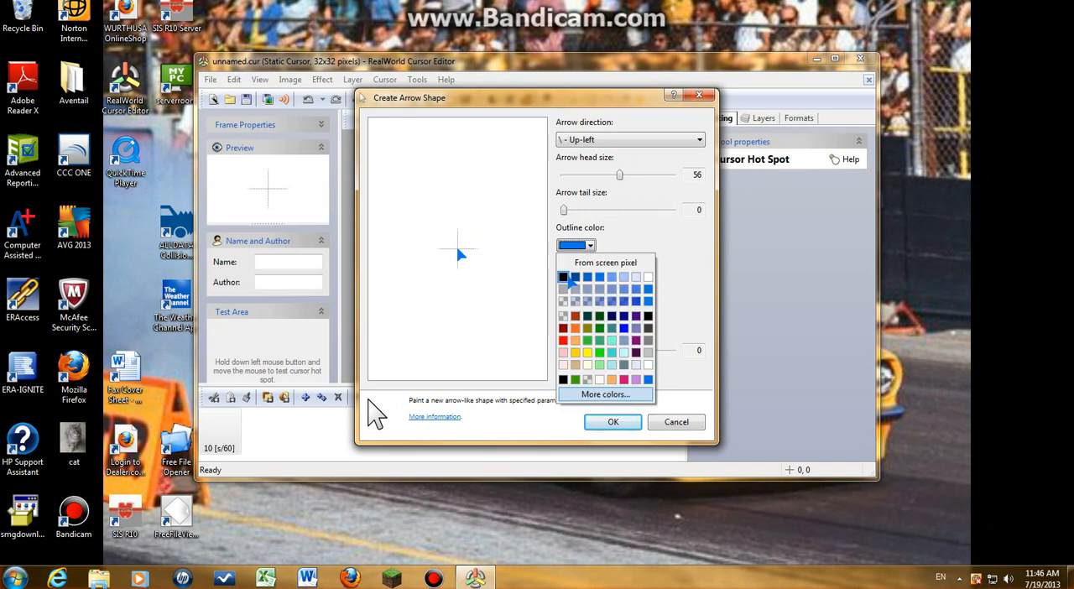
pyautogui.click(560, 275)
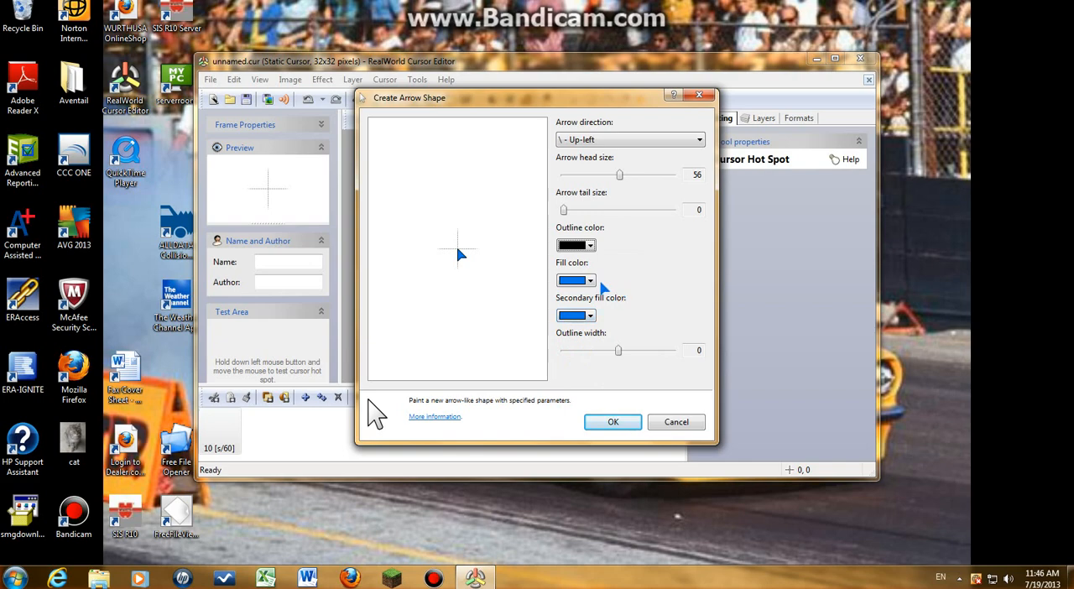
pyautogui.click(589, 281)
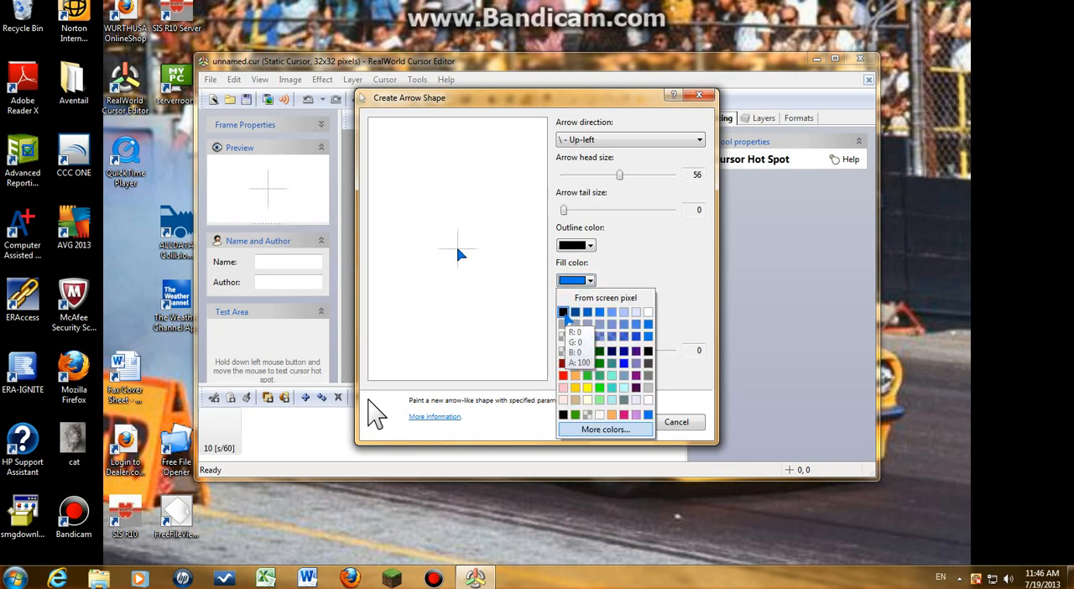
pyautogui.click(565, 312)
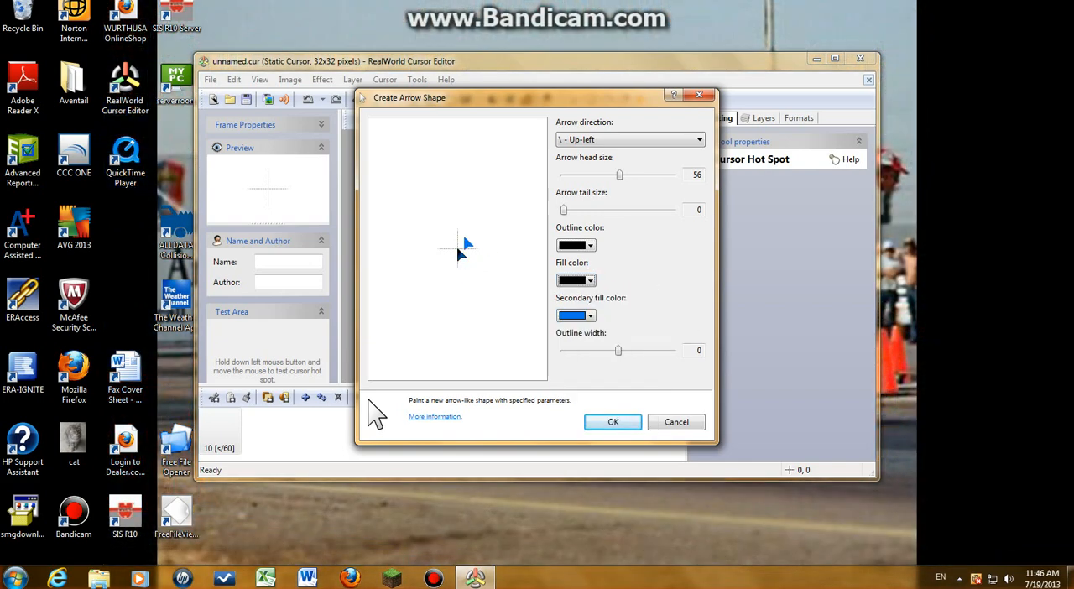
pyautogui.click(590, 315)
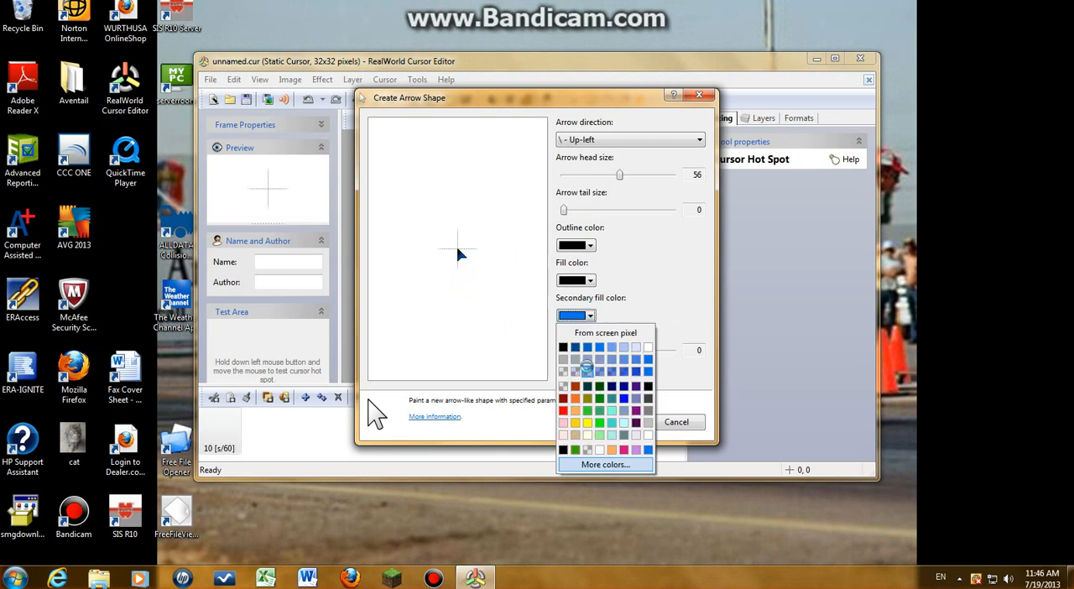
pyautogui.click(584, 368)
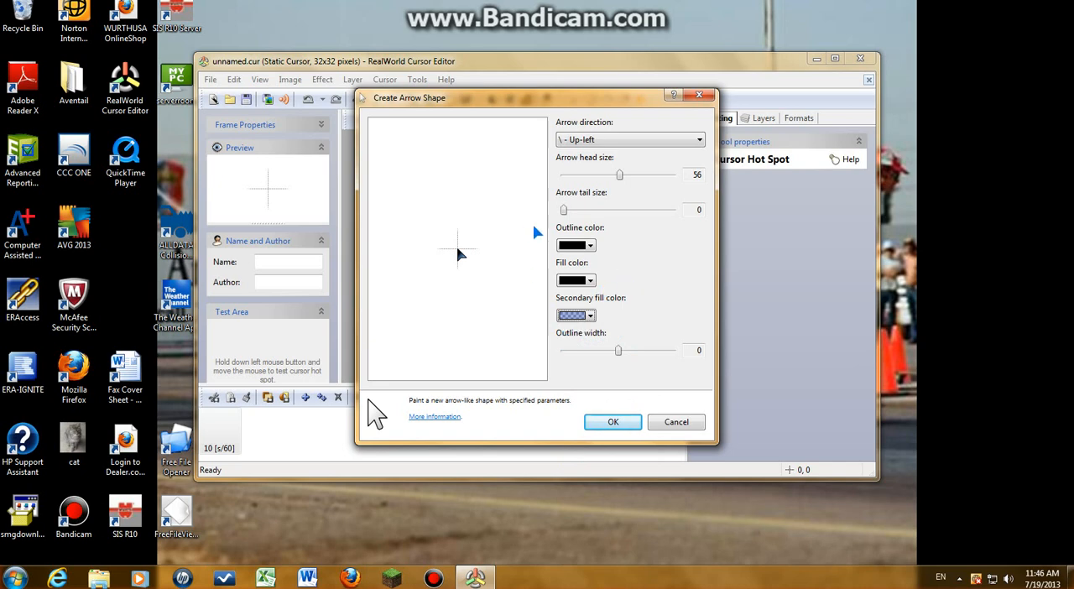
pyautogui.moveTo(628, 245)
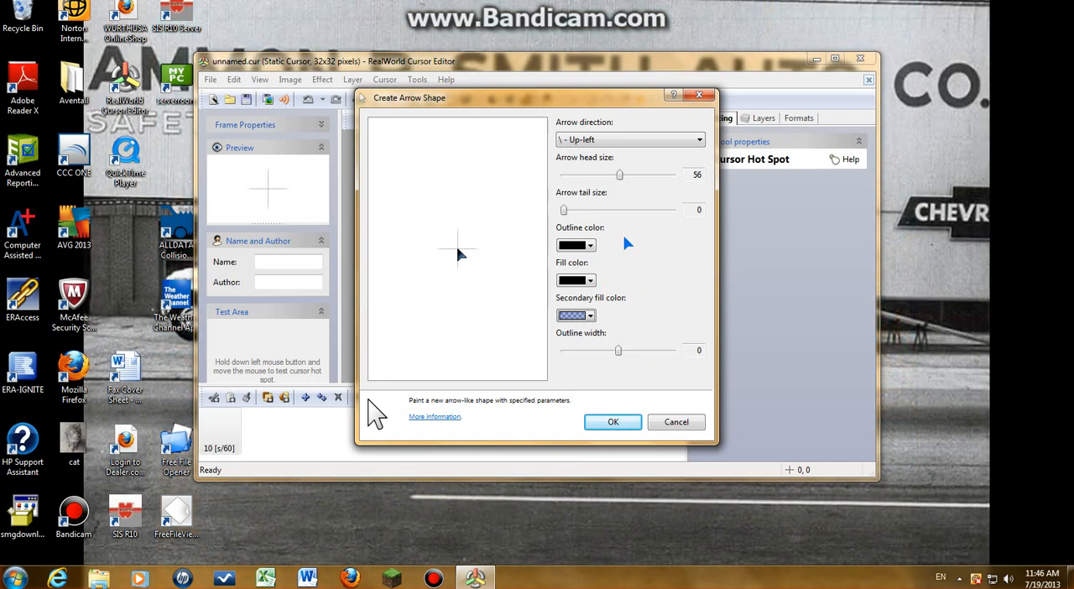
# Try arrow tail sizes 100, 51, 44, 37 and 41, then set the tail back to 0
pyautogui.moveTo(562, 209); pyautogui.dragTo(579, 210)
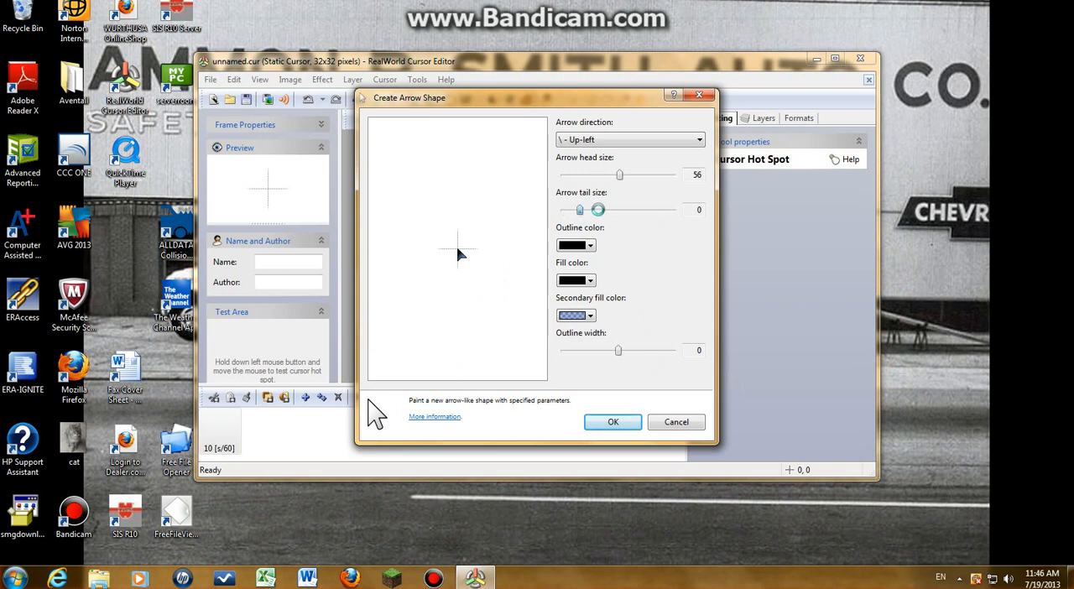
pyautogui.moveTo(598, 209); pyautogui.dragTo(672, 209)
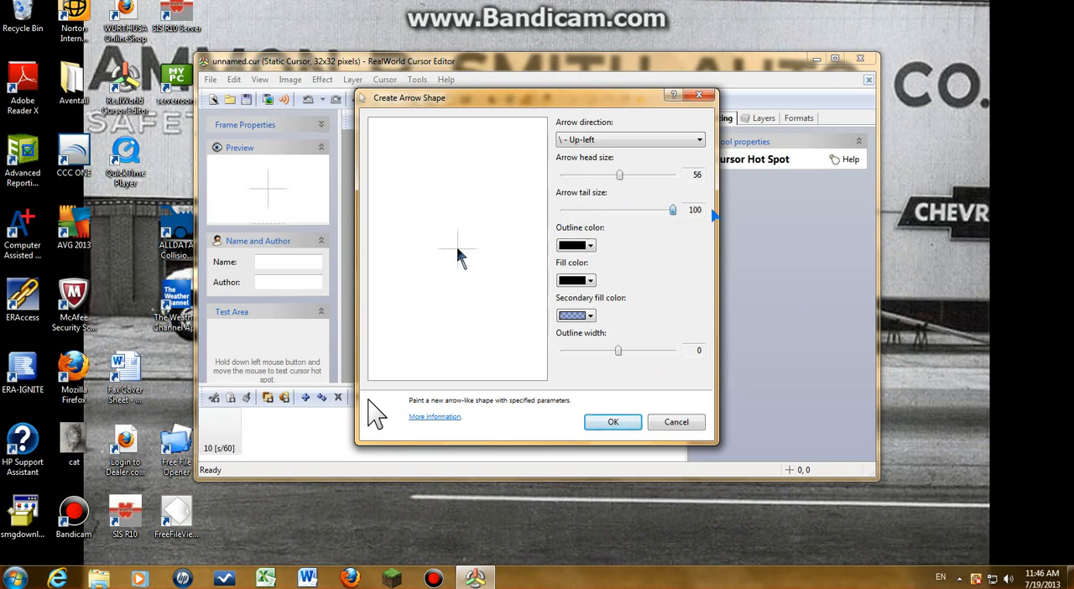
pyautogui.moveTo(672, 209); pyautogui.dragTo(619, 209)
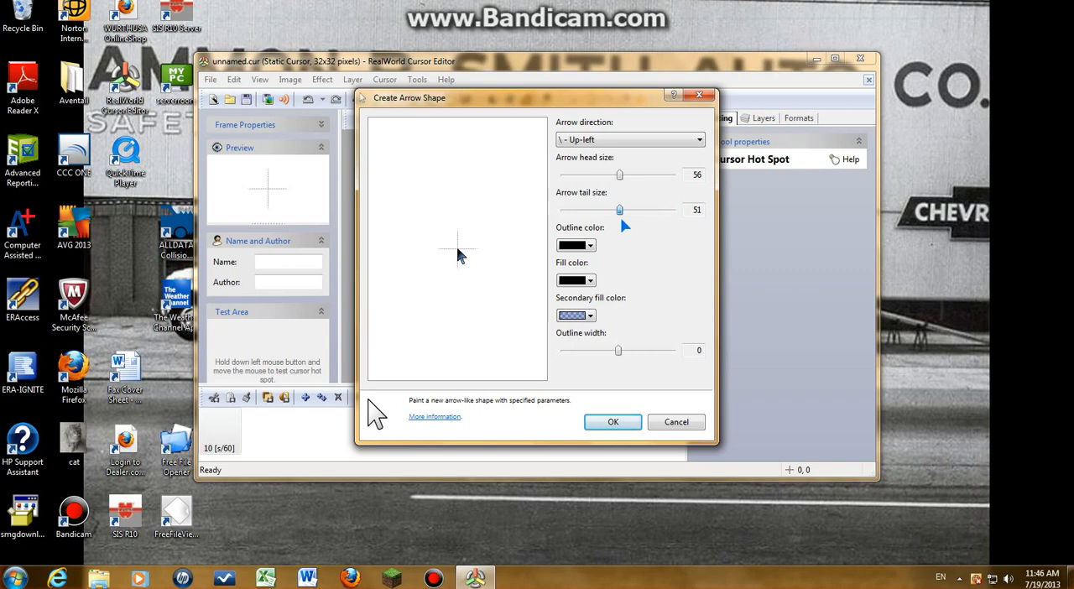
pyautogui.moveTo(619, 210); pyautogui.dragTo(611, 210)
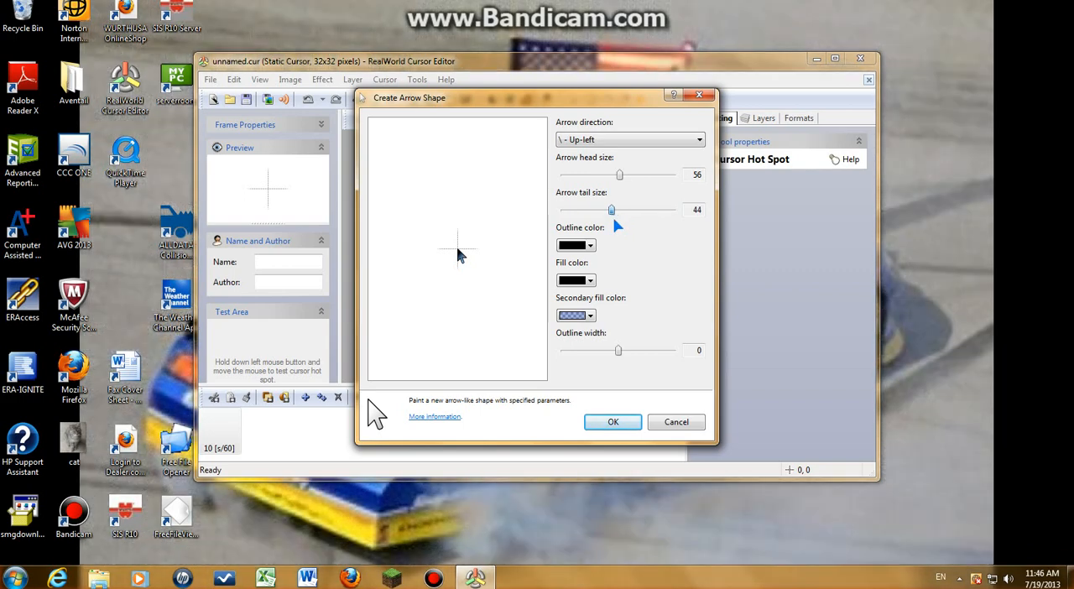
pyautogui.moveTo(609, 210); pyautogui.dragTo(601, 210)
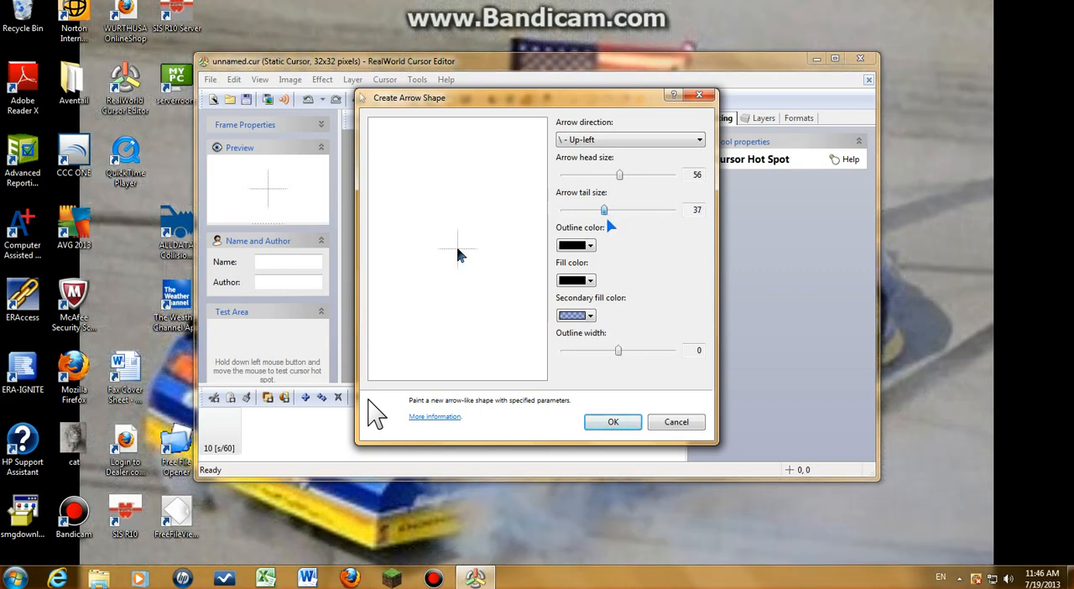
pyautogui.moveTo(603, 209); pyautogui.dragTo(608, 209)
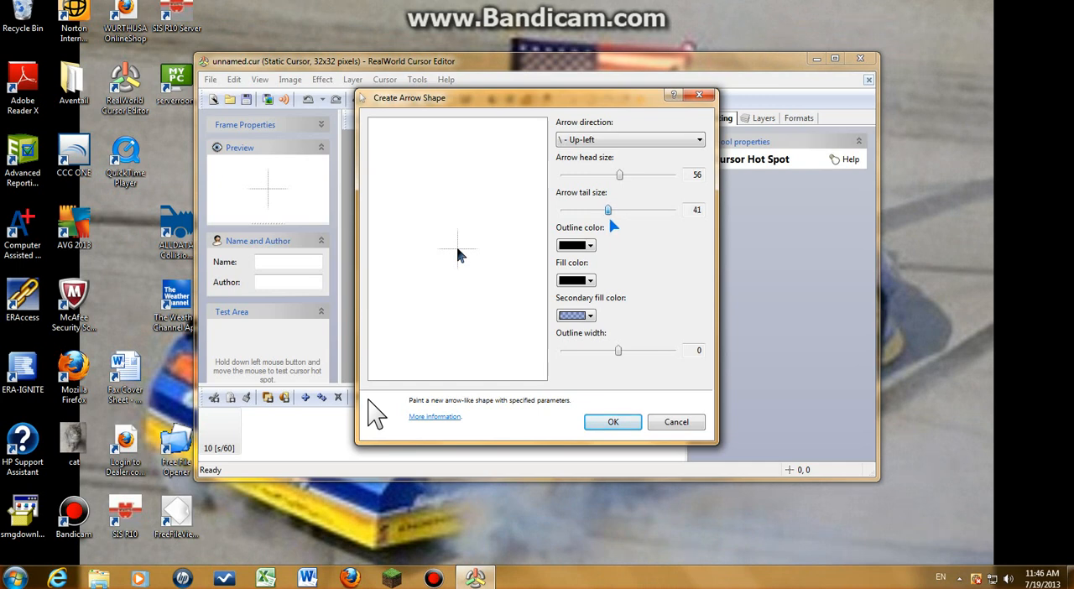
pyautogui.moveTo(608, 210); pyautogui.dragTo(563, 210)
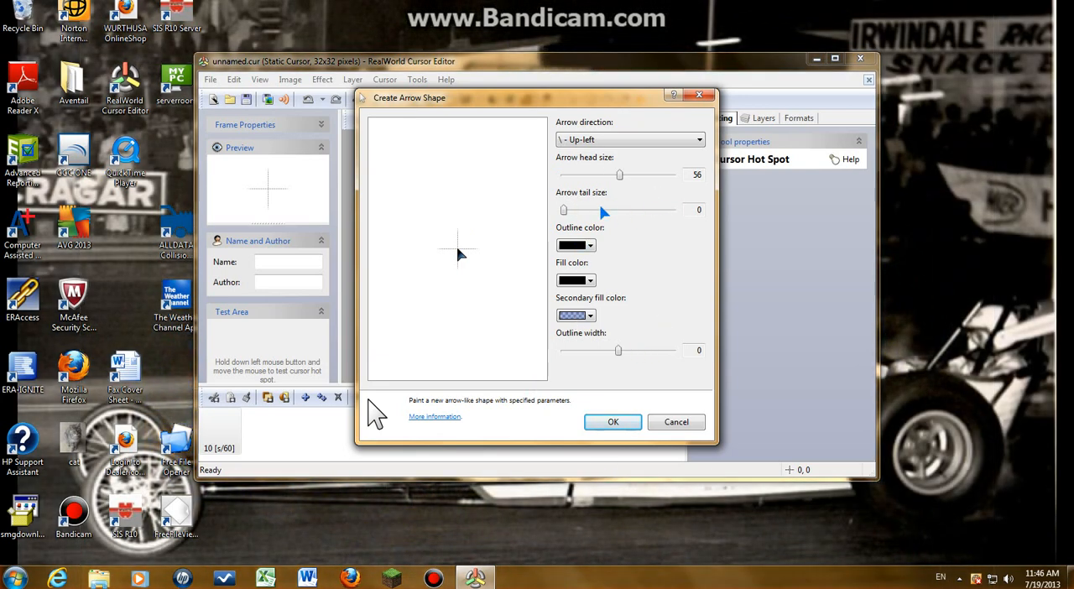
pyautogui.moveTo(572, 217)
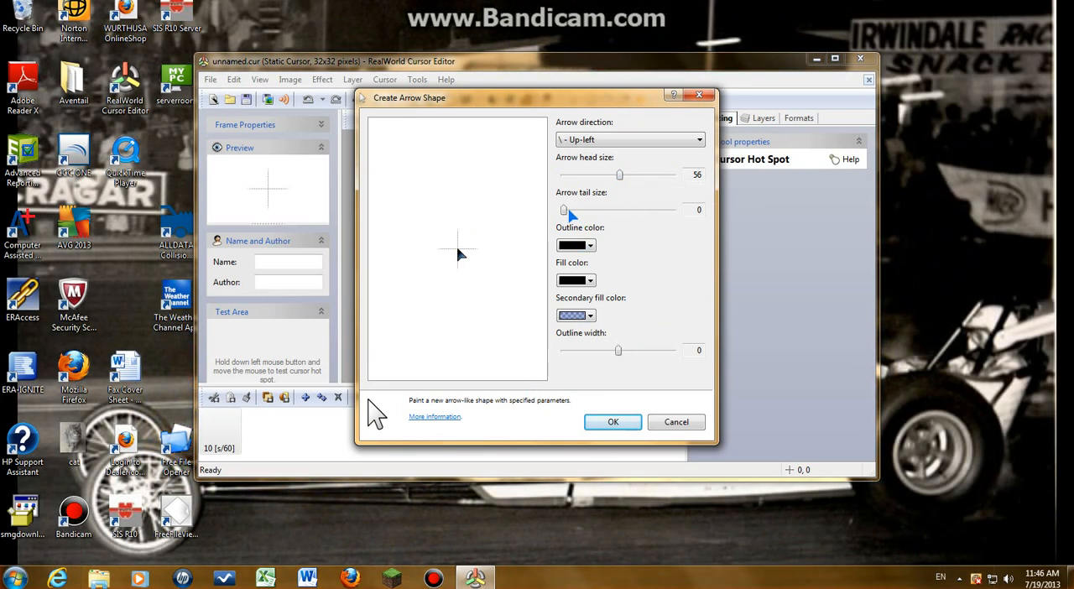
pyautogui.moveTo(640, 165)
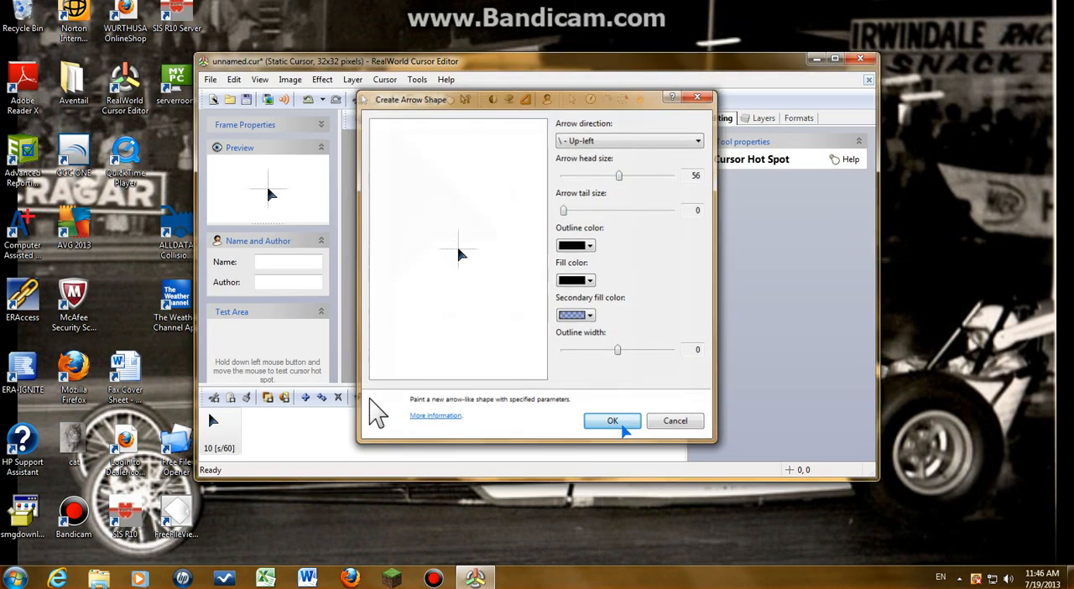
# Accept the arrow settings and move the drawn arrow from the corner to the canvas centre
pyautogui.click(612, 421)
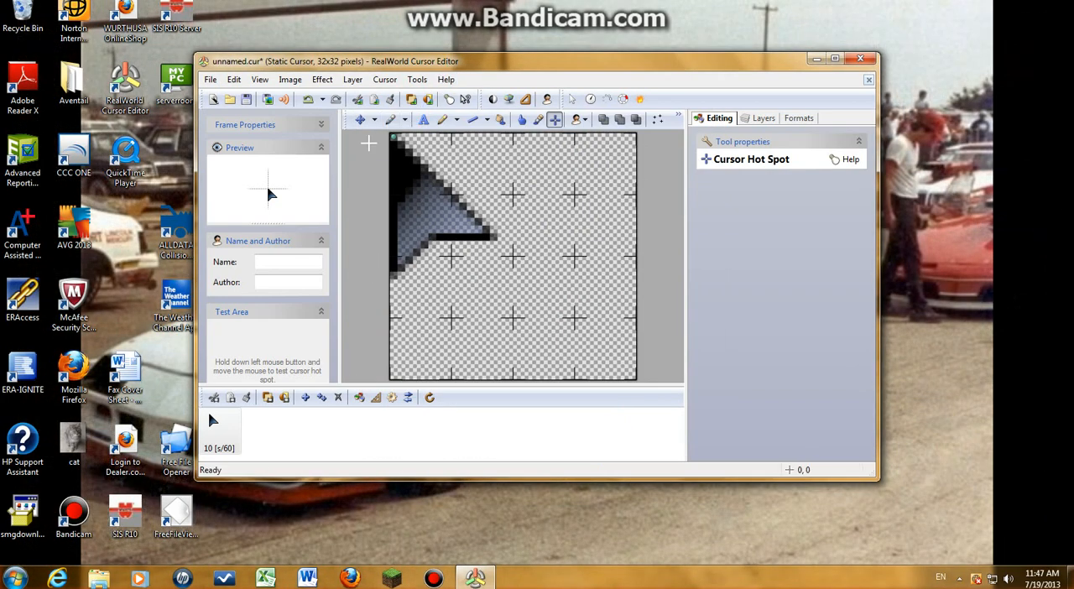
pyautogui.click(360, 119)
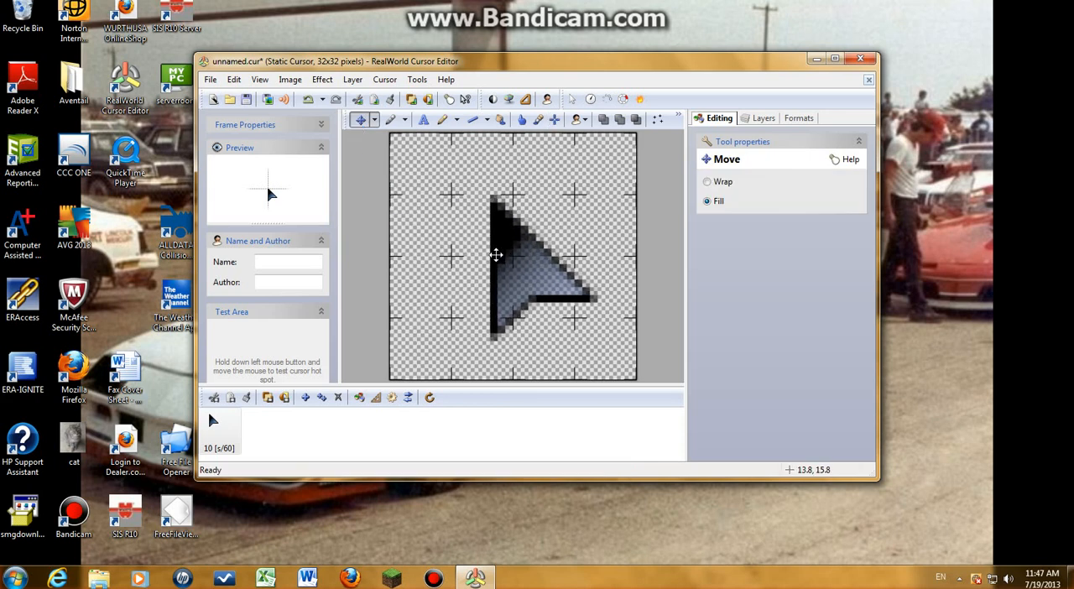
pyautogui.moveTo(495, 256); pyautogui.dragTo(490, 242)
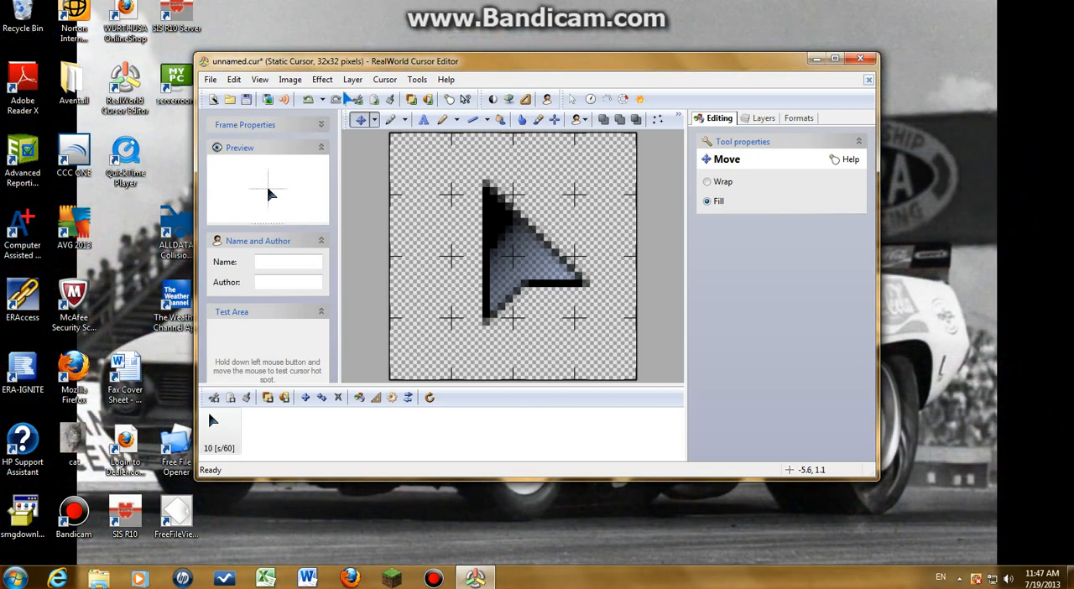
pyautogui.moveTo(621, 134)
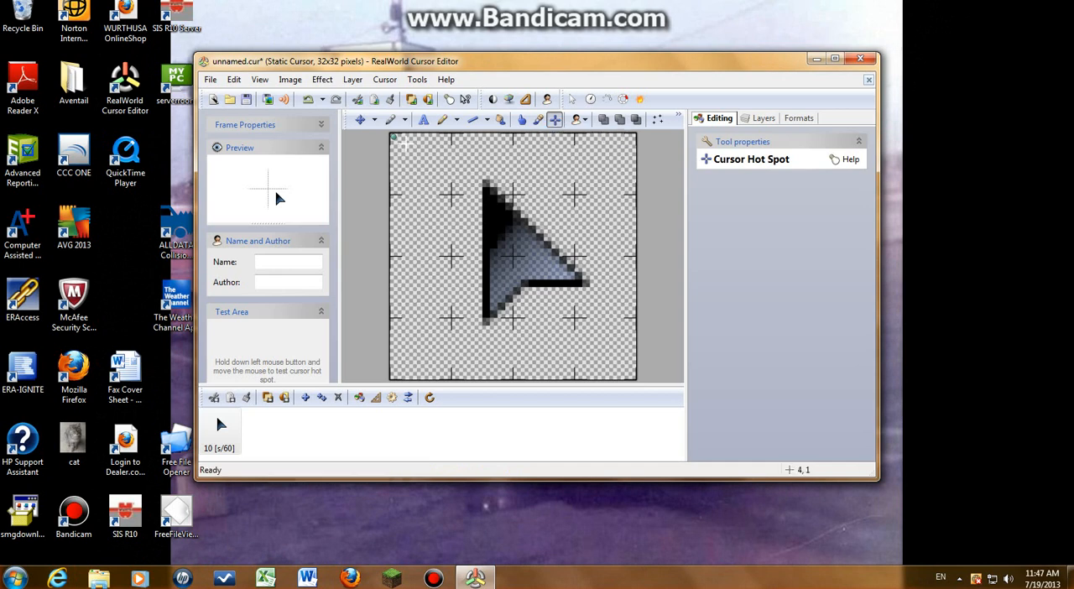
pyautogui.moveTo(503, 225)
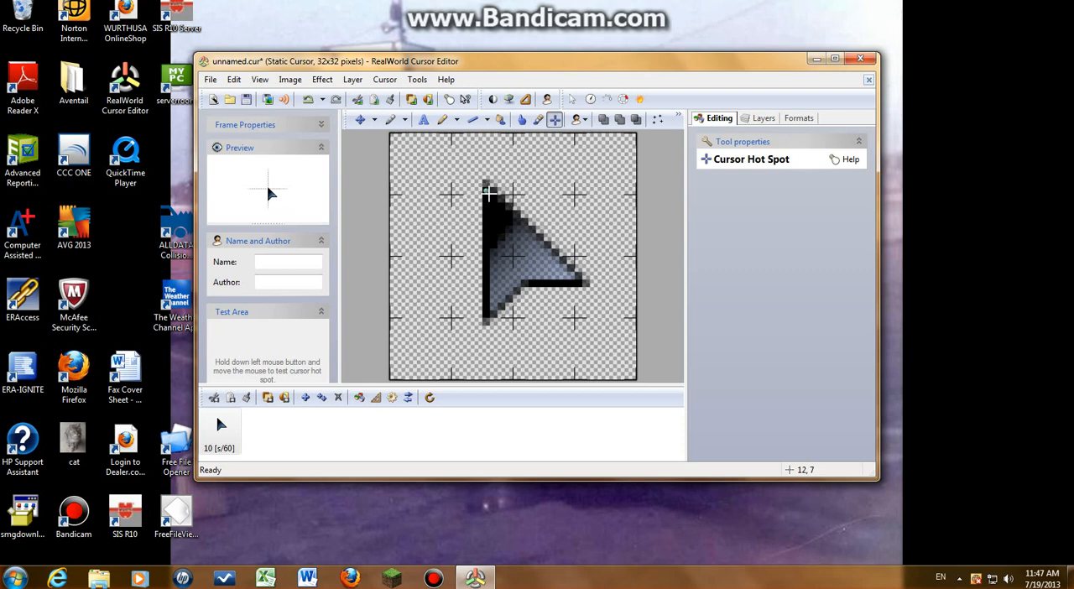
pyautogui.moveTo(489, 193)
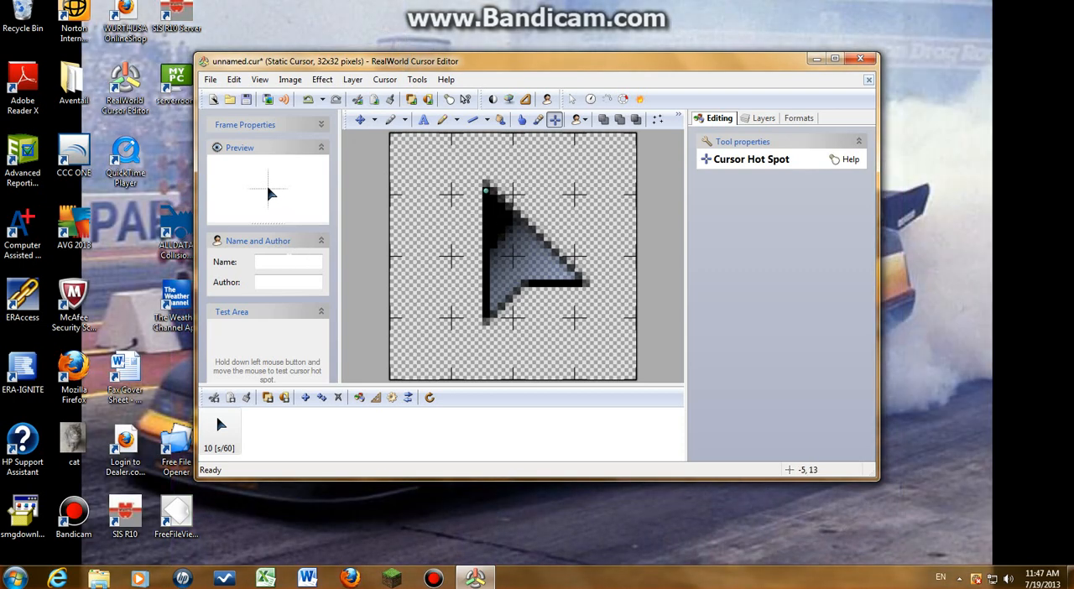
# Close the unnamed.cur document so the save-changes prompt appears
pyautogui.click(287, 262)
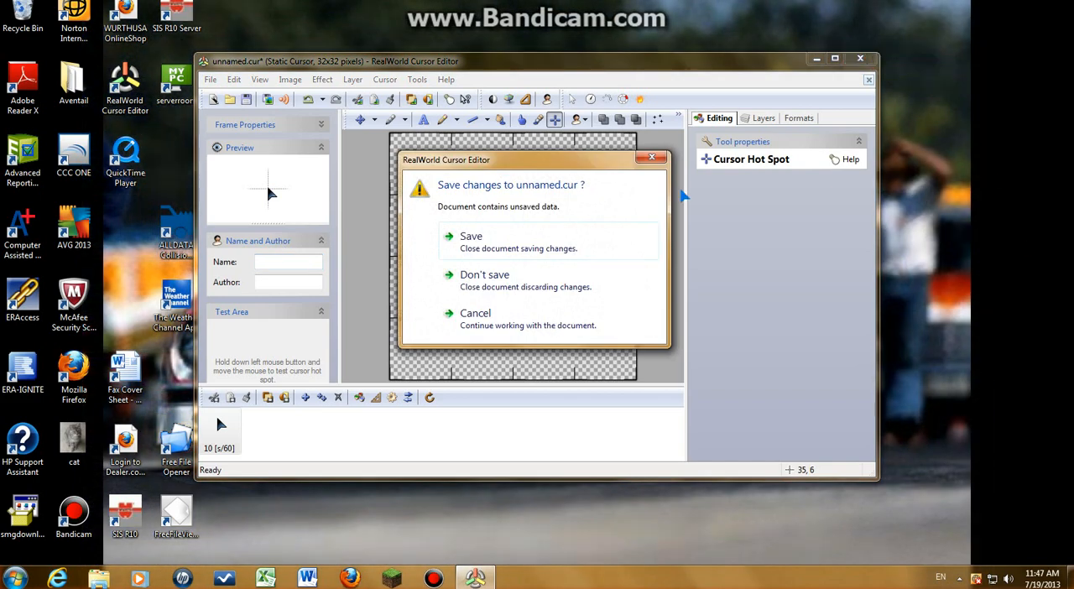
# Save the cursor as unnamed.cur in My Documents, closing the editor
pyautogui.click(470, 236)
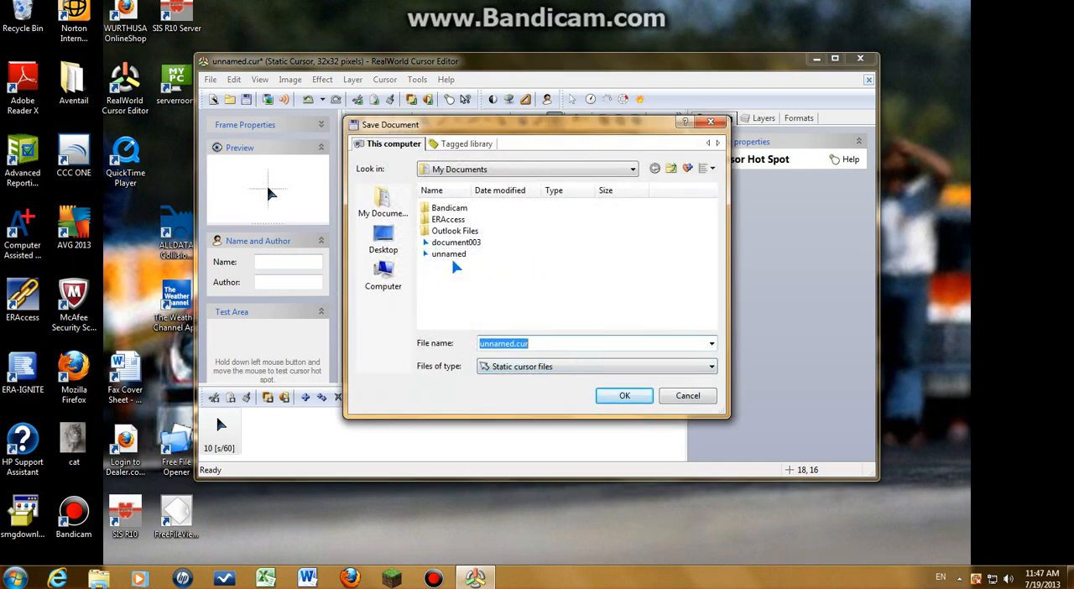
pyautogui.moveTo(447, 253)
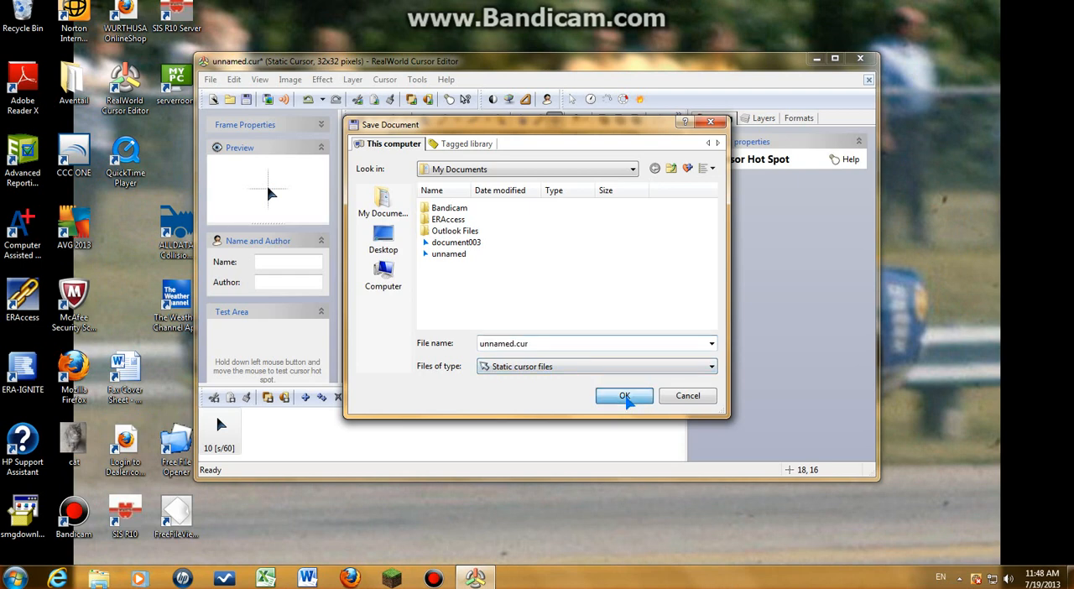
pyautogui.click(624, 395)
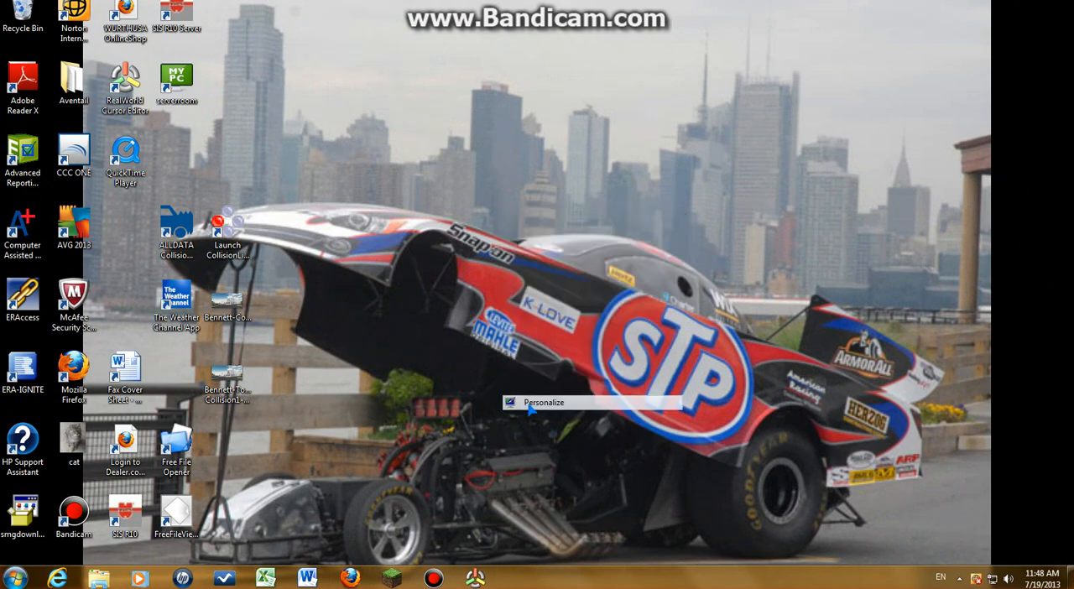
# Go from desktop Personalize to Change mouse pointers, opening Mouse Properties
pyautogui.click(549, 401)
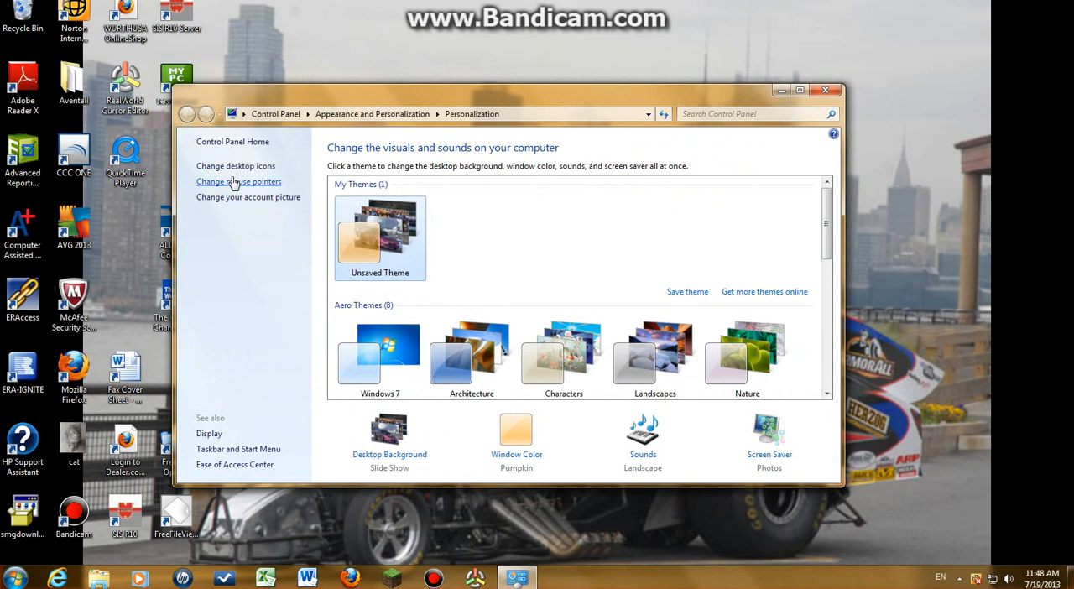
pyautogui.click(238, 181)
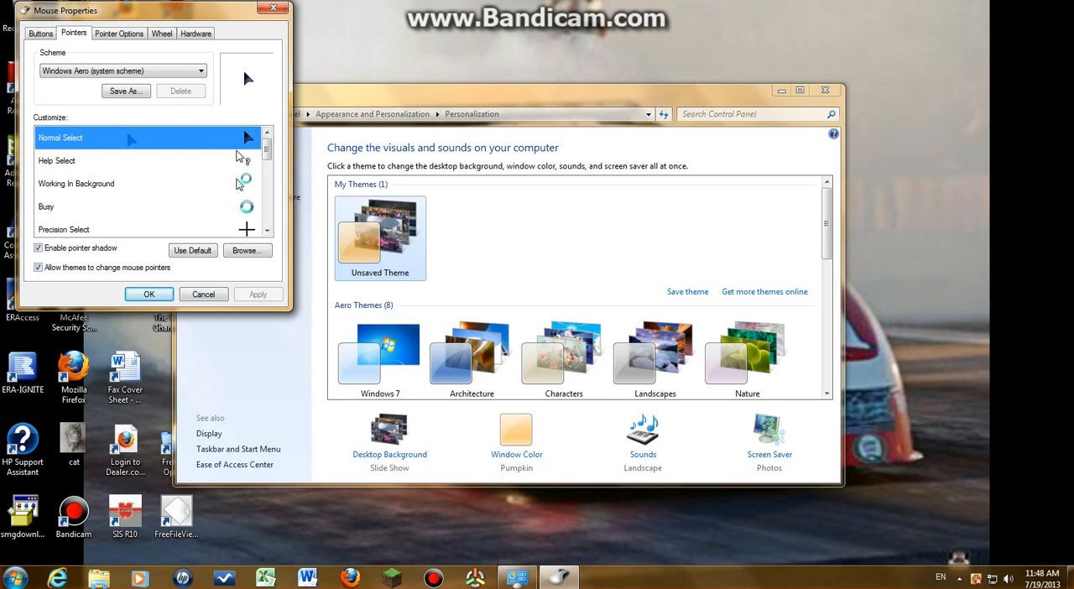
pyautogui.moveTo(202, 321)
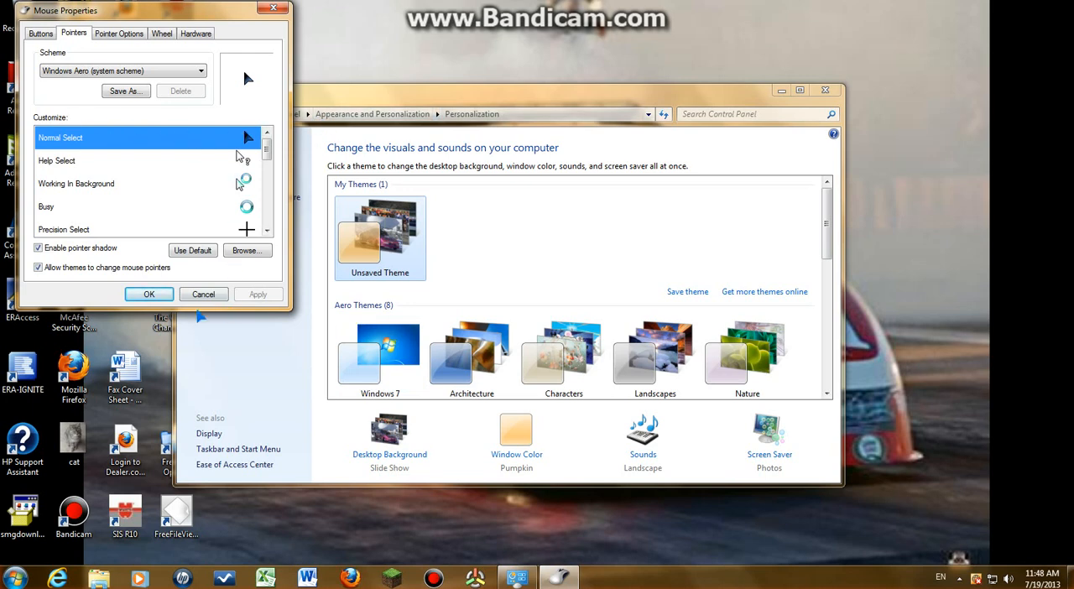
pyautogui.moveTo(218, 157)
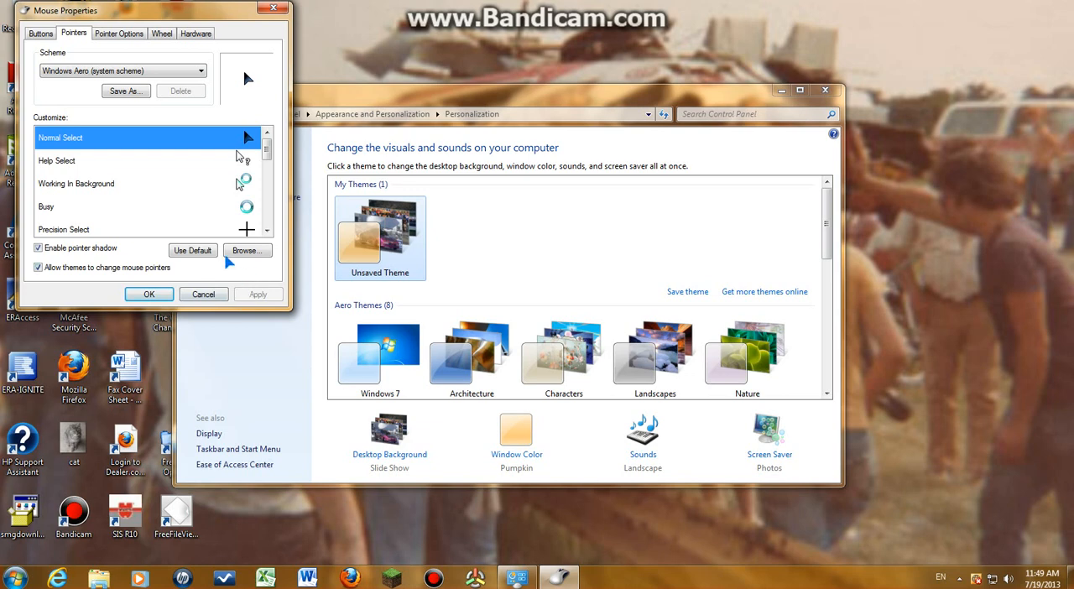
# Set the Normal Select pointer to unnamed.cur from Documents and apply the change
pyautogui.click(247, 250)
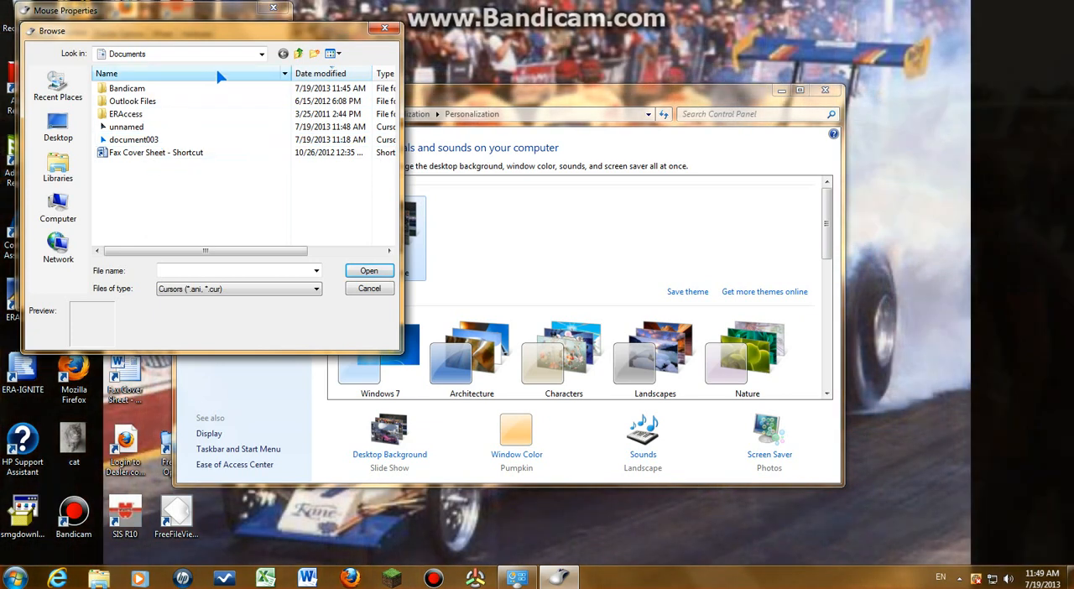
pyautogui.click(264, 54)
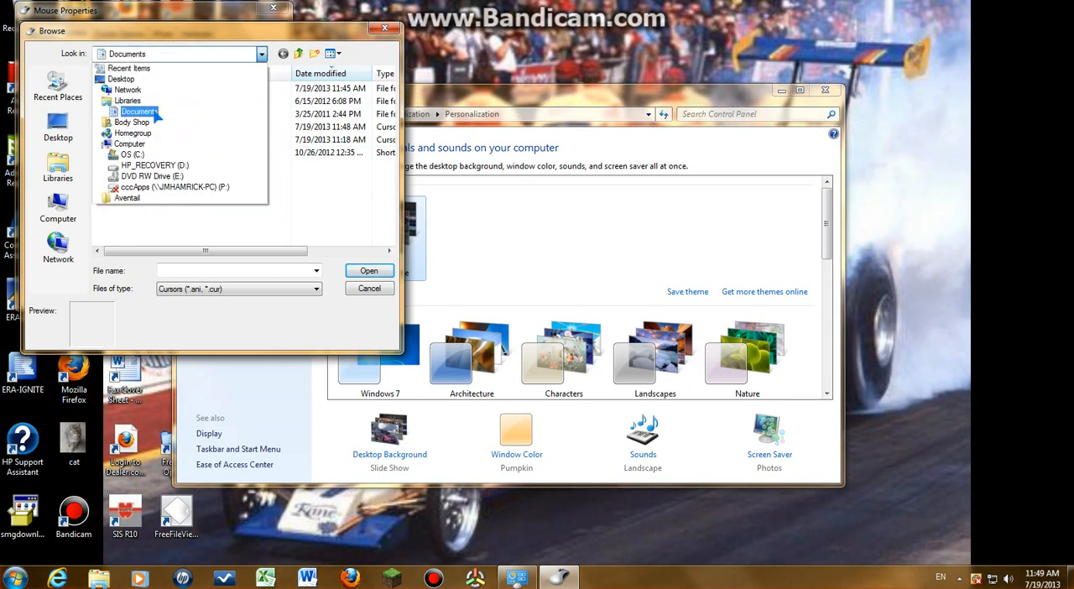
pyautogui.click(136, 112)
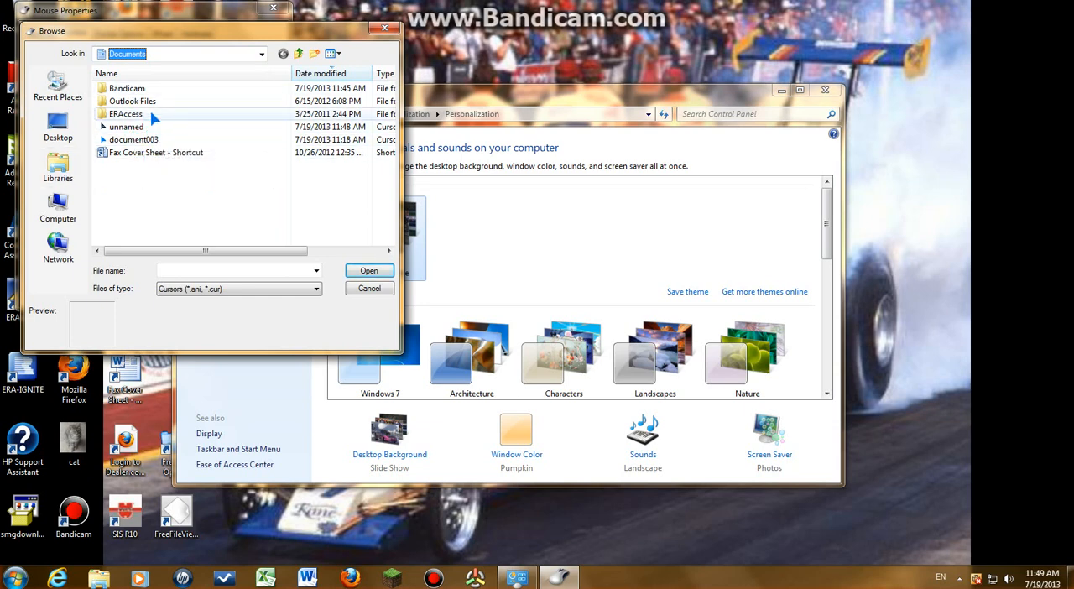
pyautogui.click(126, 127)
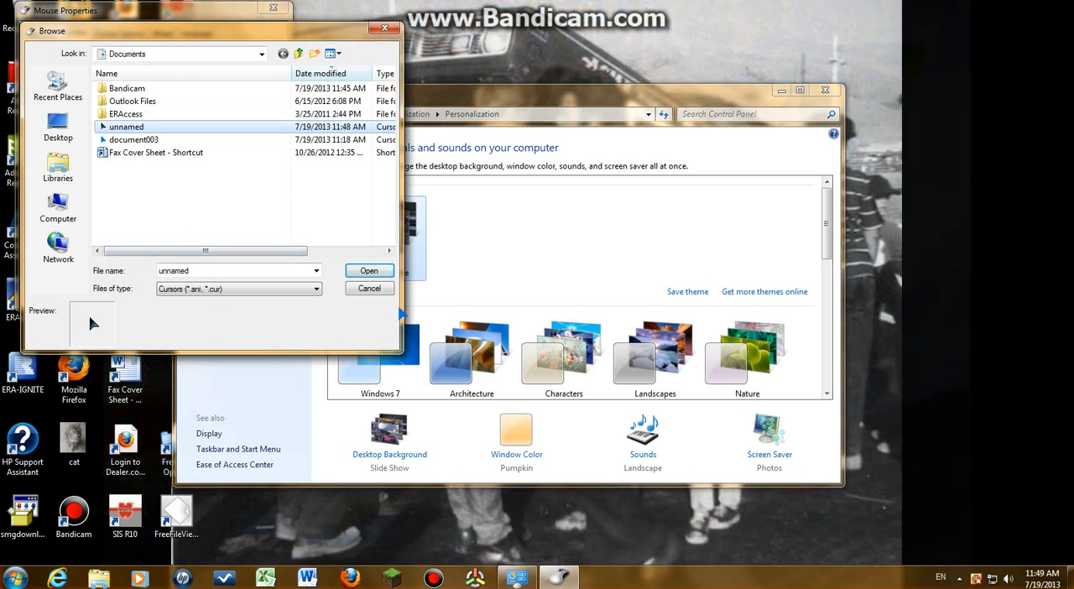
pyautogui.click(369, 288)
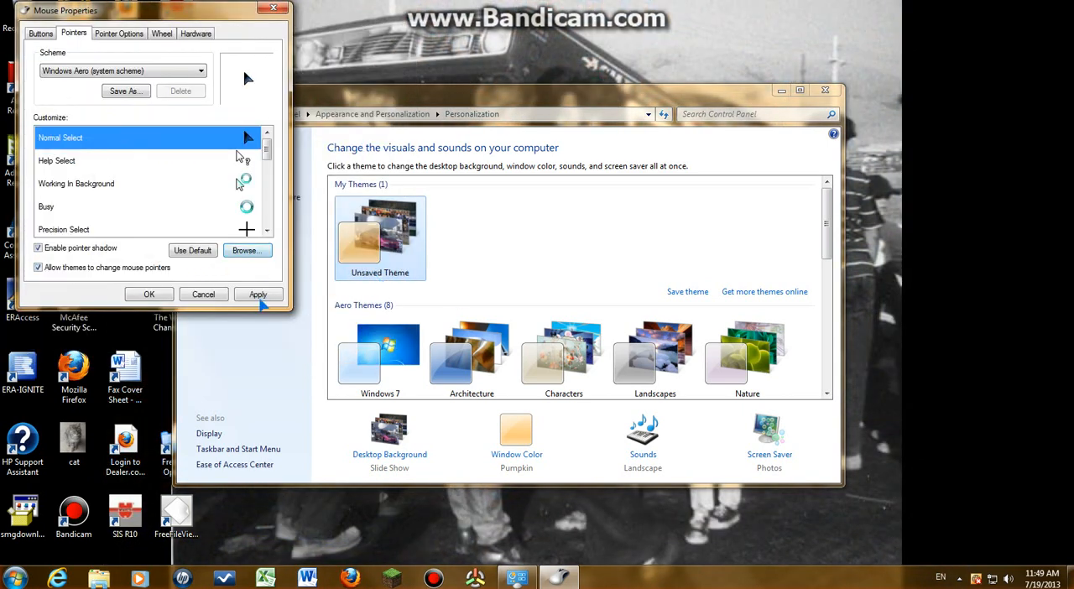
pyautogui.click(257, 294)
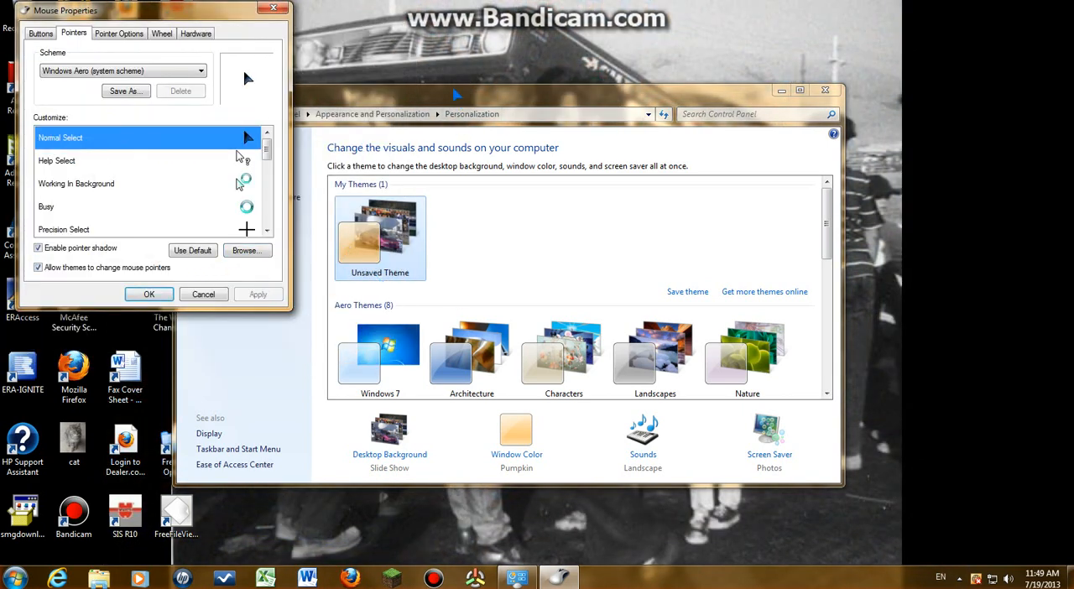
pyautogui.moveTo(818, 186)
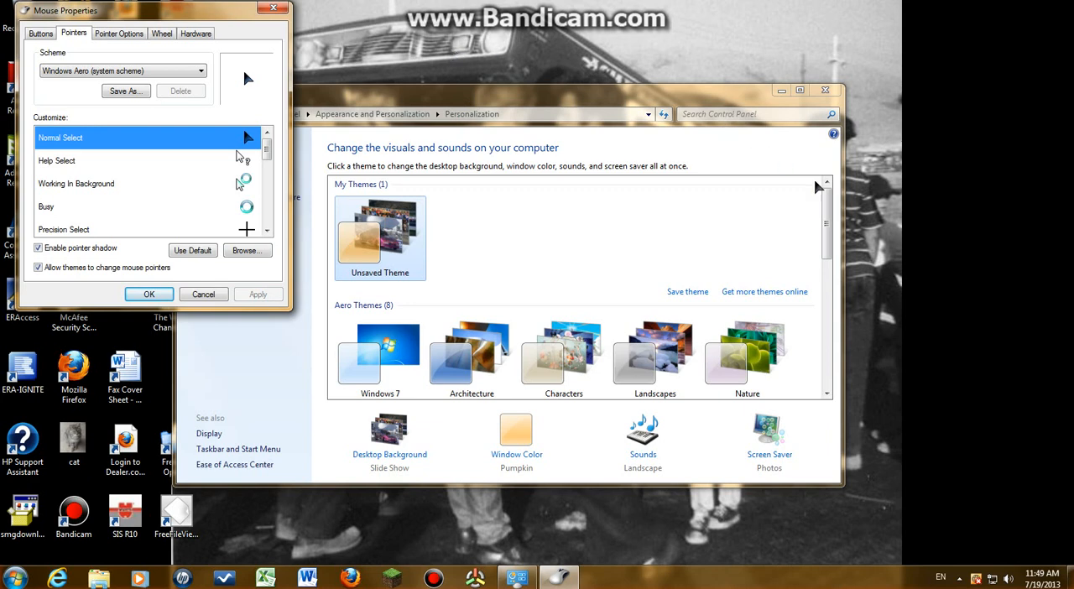
pyautogui.moveTo(290, 137)
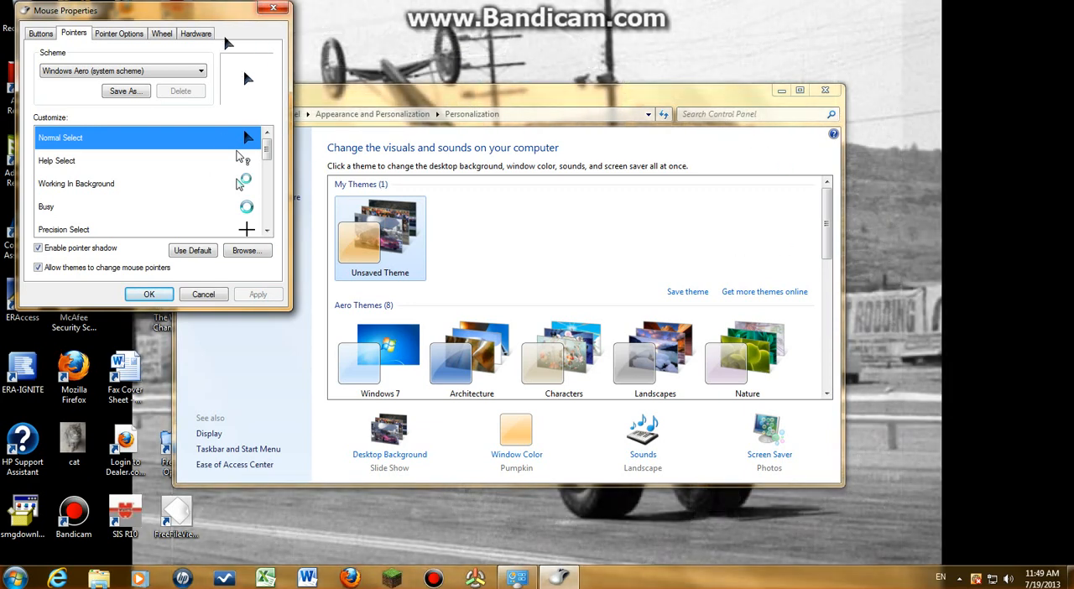
pyautogui.moveTo(327, 334)
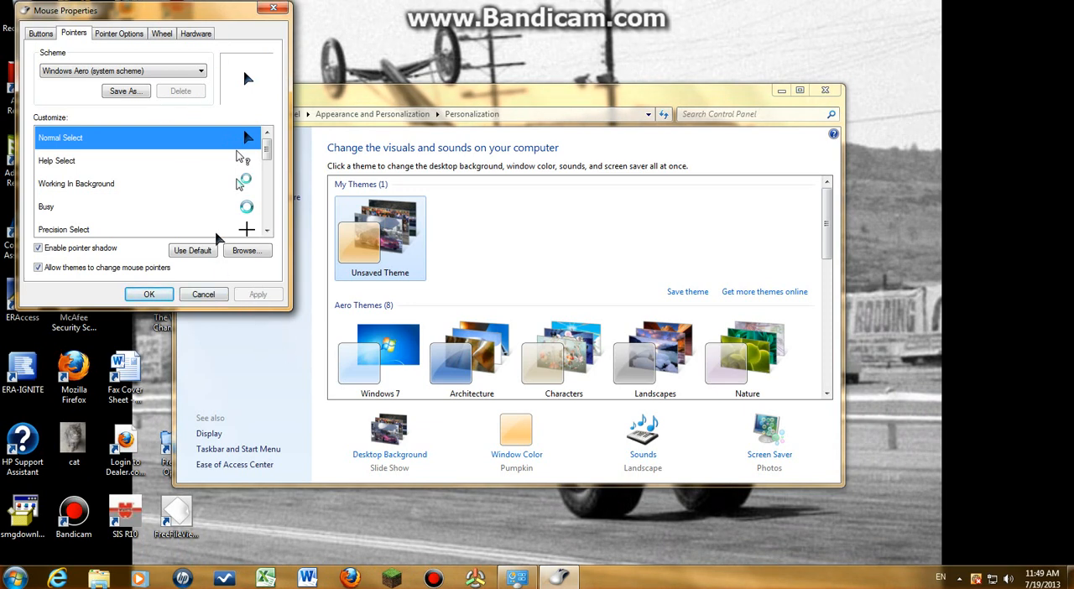
pyautogui.moveTo(188, 170)
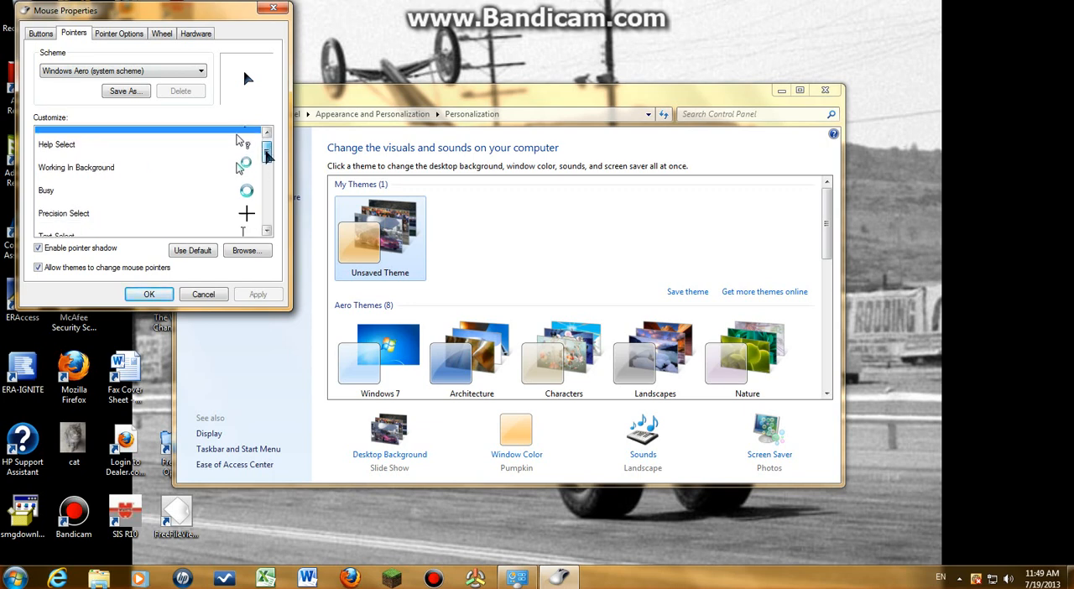
# Scroll the Customize list and browse for a Normal Select cursor file again
pyautogui.scroll(-3)
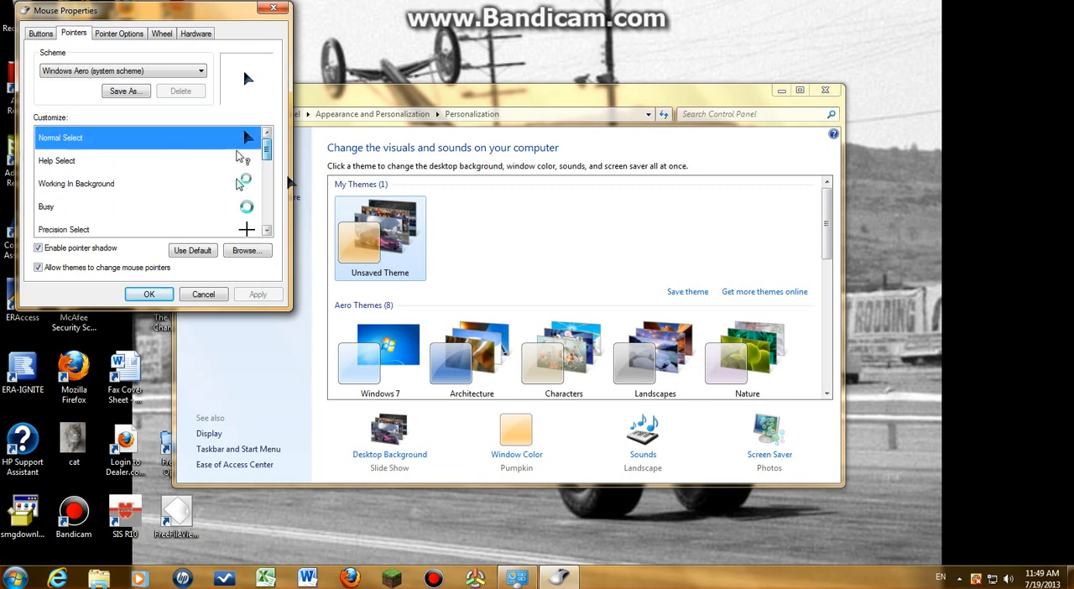
pyautogui.click(247, 250)
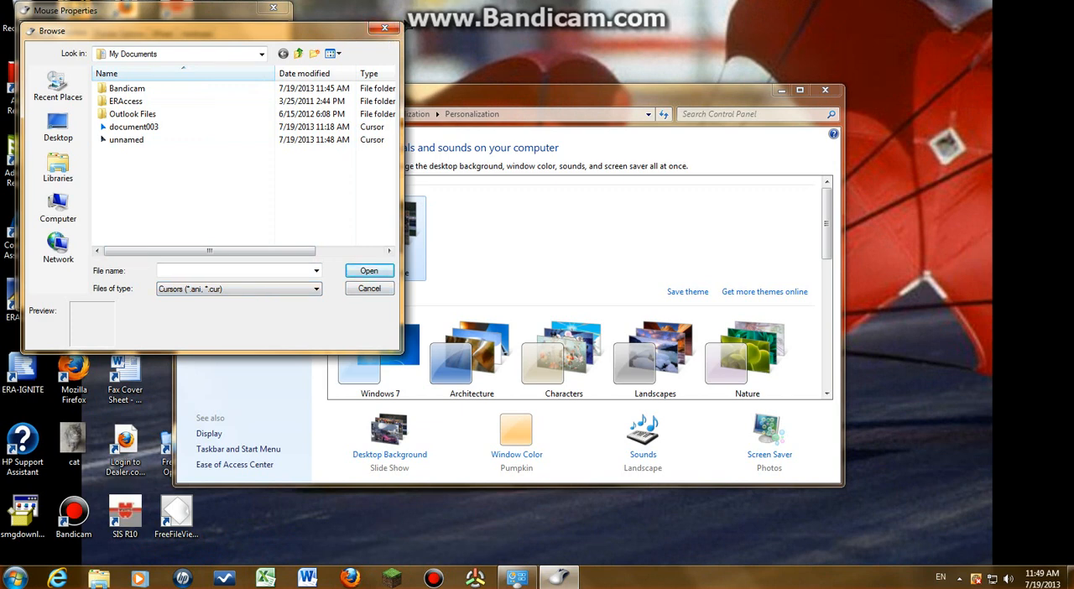
pyautogui.moveTo(720, 97)
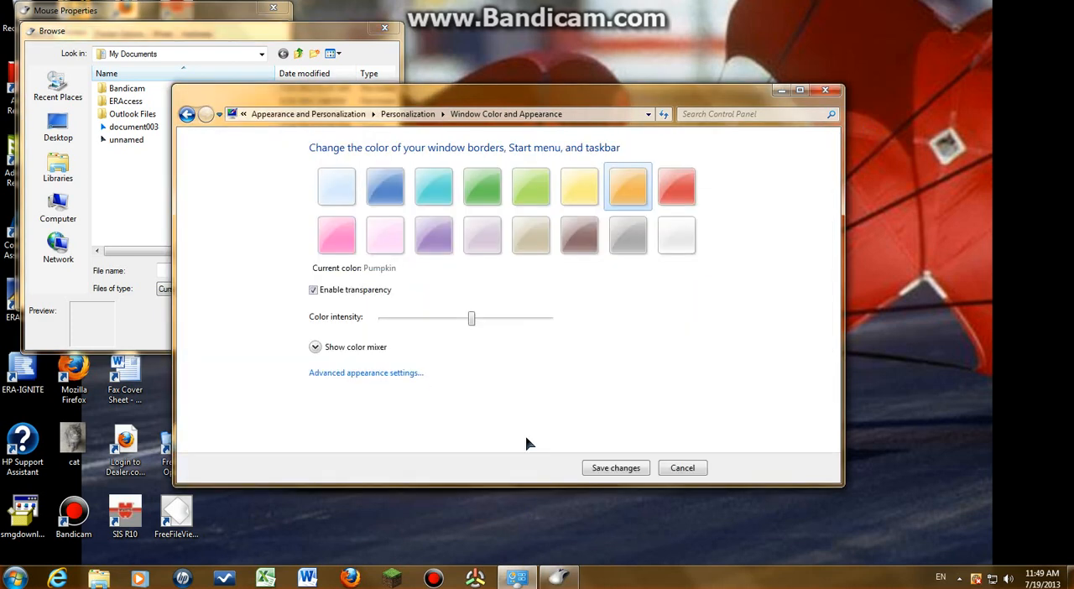
# Switch the window colour from Pumpkin to the Twilight blue swatch
pyautogui.click(384, 186)
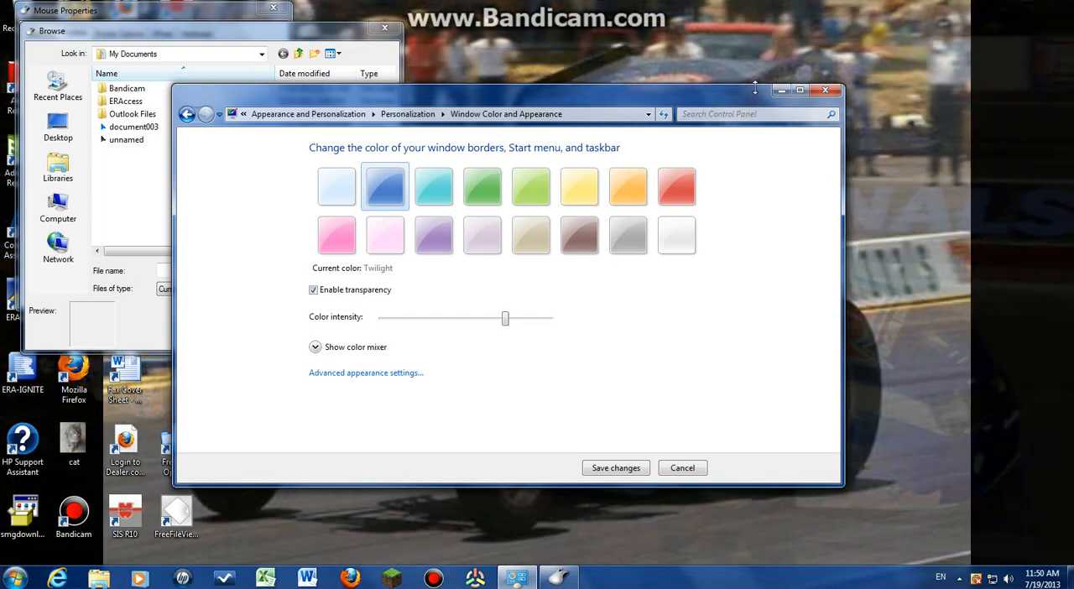
pyautogui.moveTo(743, 159)
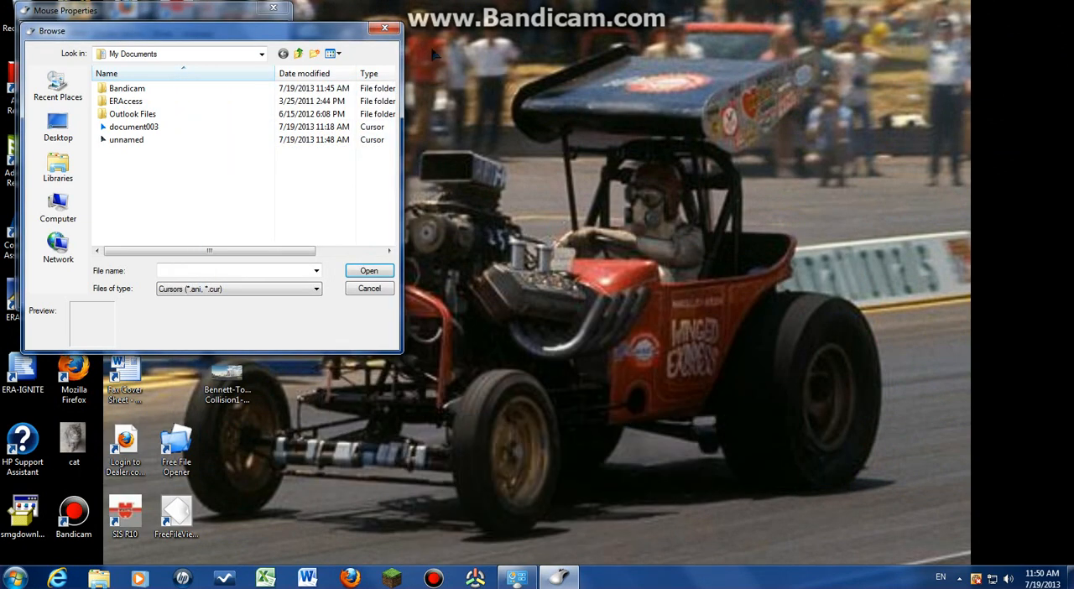
# Cancel the cursor file browser, leaving only the Windows desktop visible
pyautogui.click(369, 287)
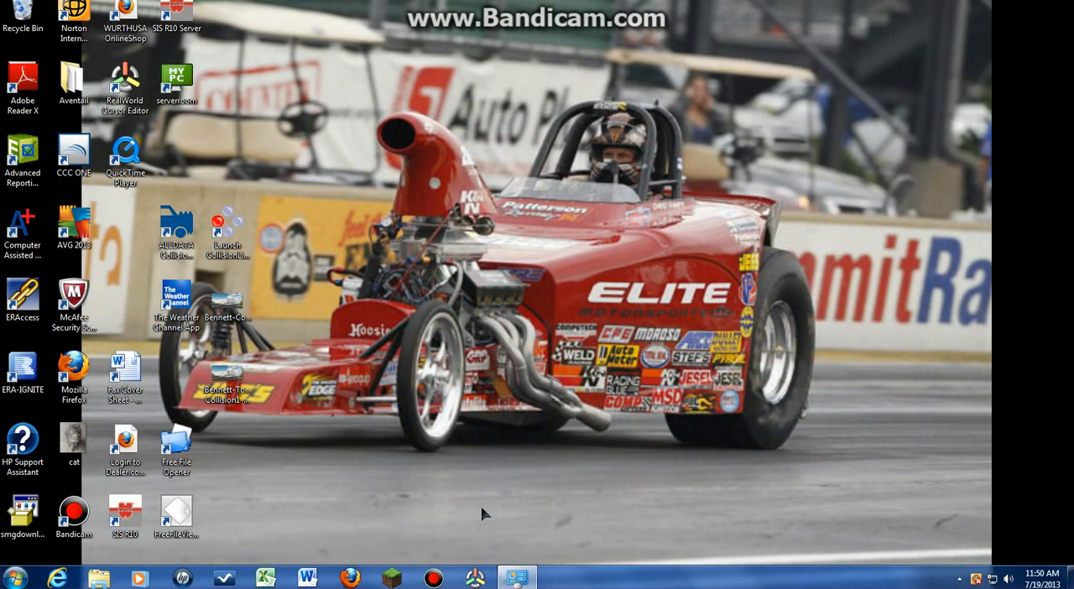
pyautogui.moveTo(151, 239)
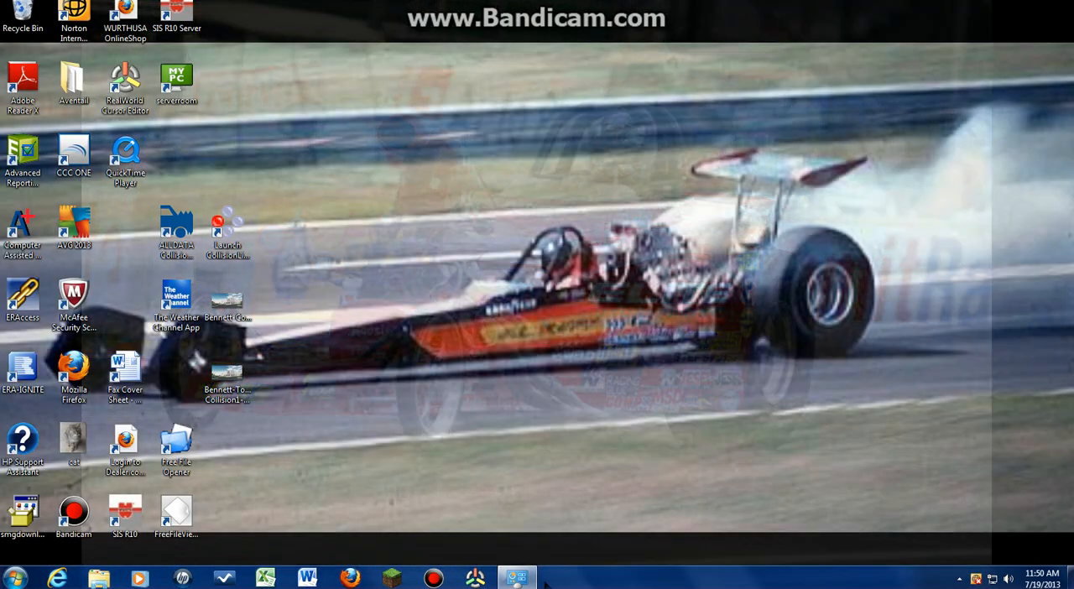
pyautogui.moveTo(657, 163)
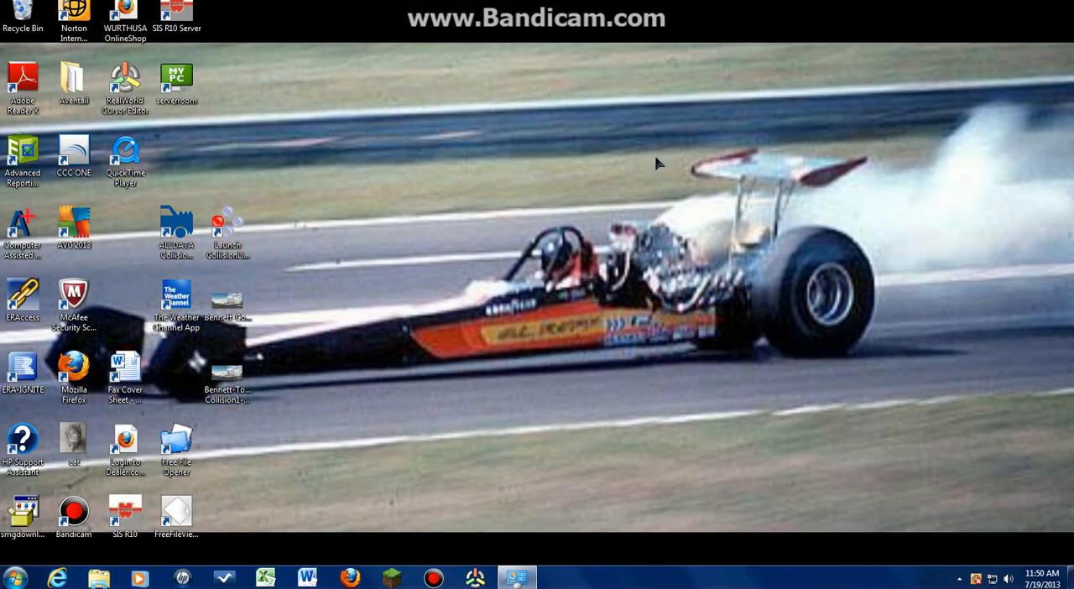